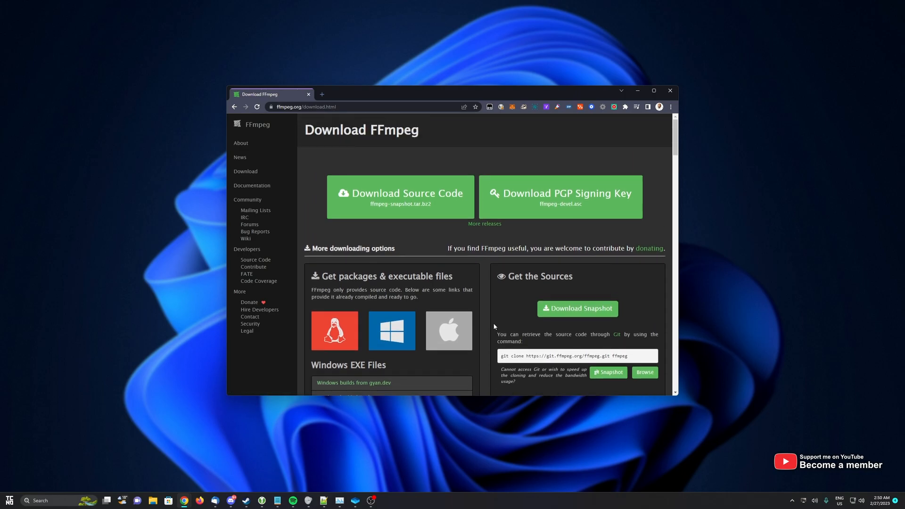
# Run ffmpeg in an administrator Command Prompt to test whether it is installed.
pyautogui.click(448, 331)
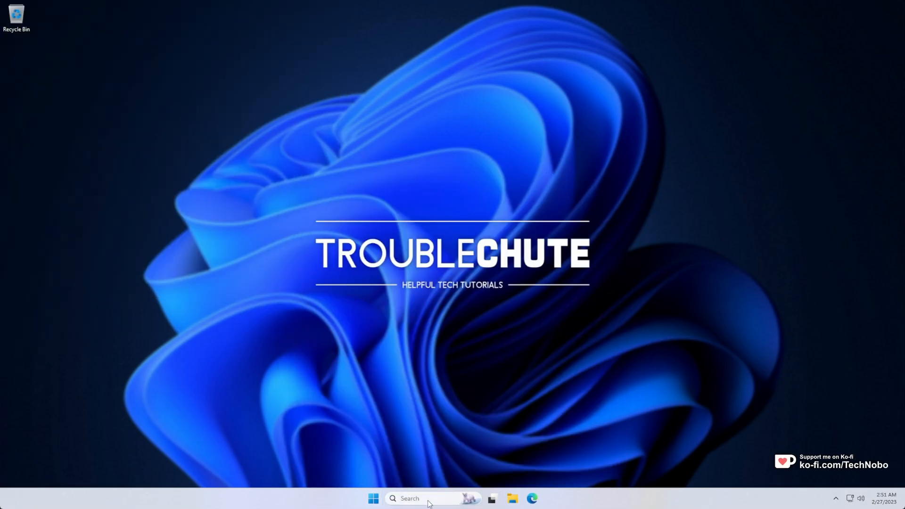
pyautogui.write('ffmpe')
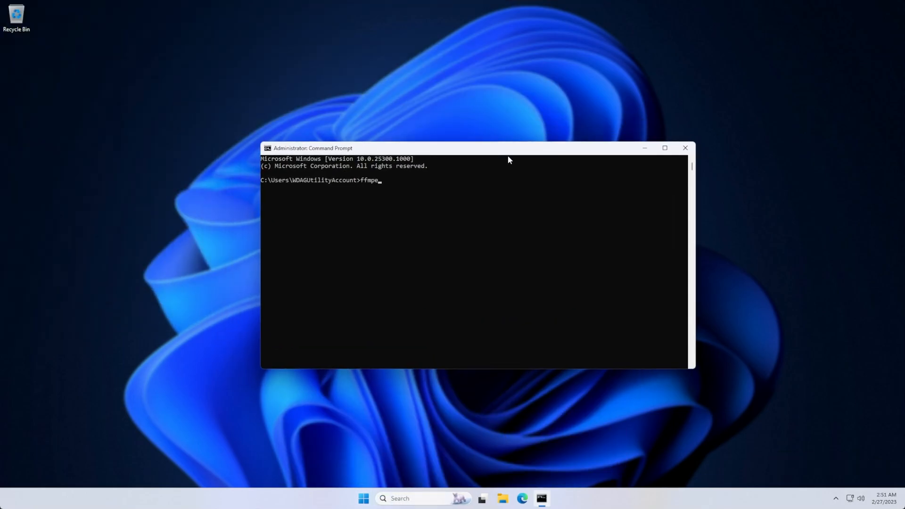
pyautogui.press('enter')
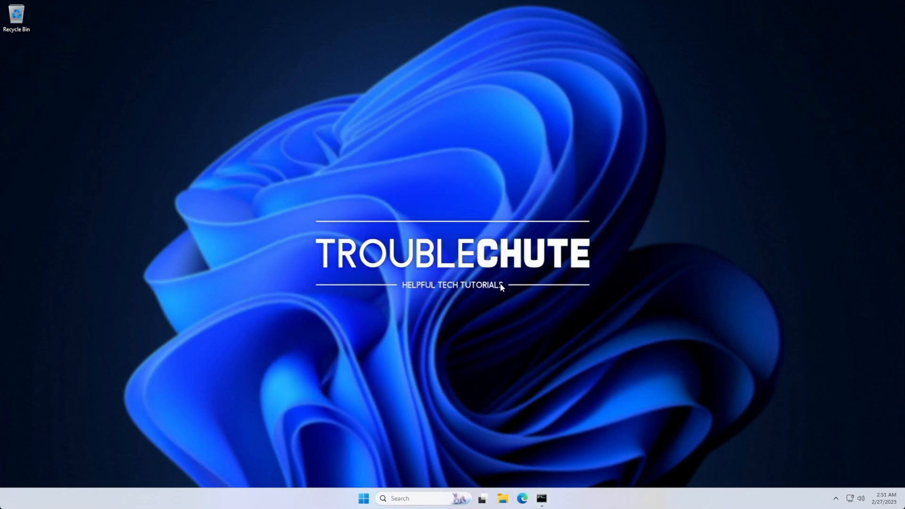
# Open chocolatey.org/install in Edge and scroll to the individual-use install command.
pyautogui.click(521, 498)
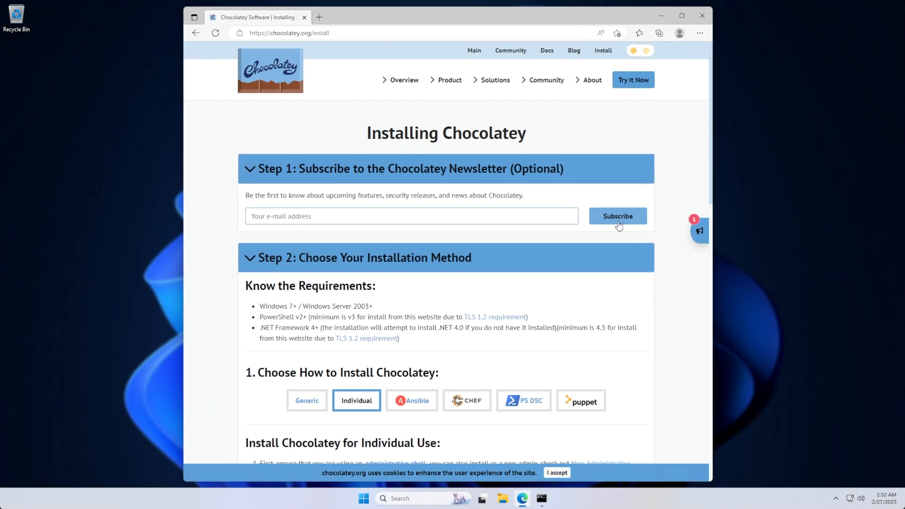
pyautogui.moveTo(558, 301)
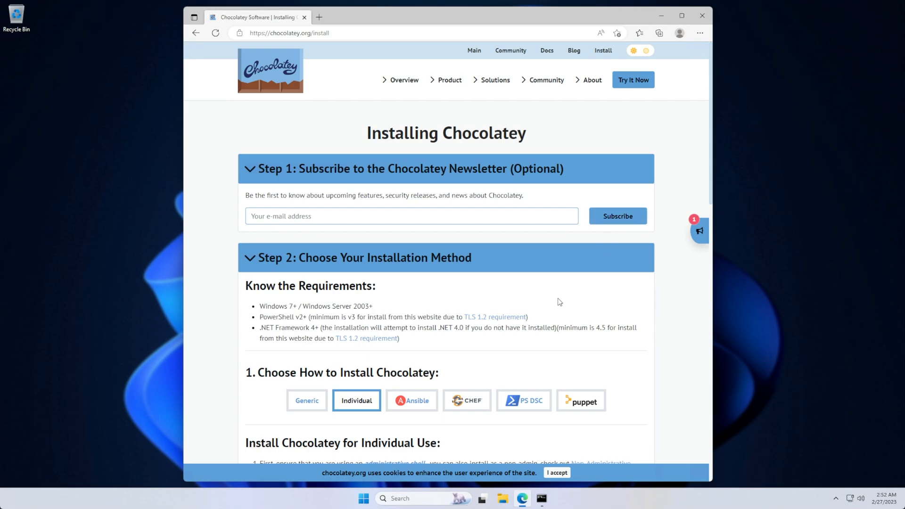
pyautogui.scroll(-3)
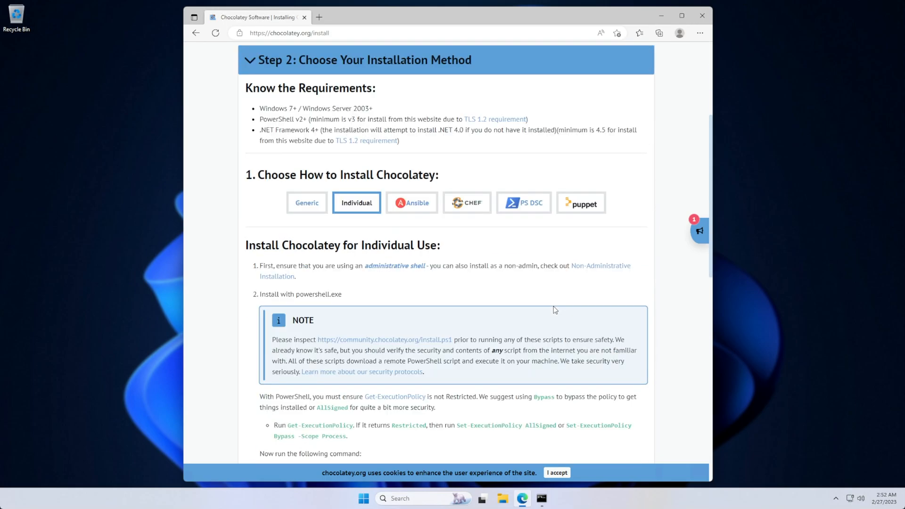
pyautogui.scroll(-3)
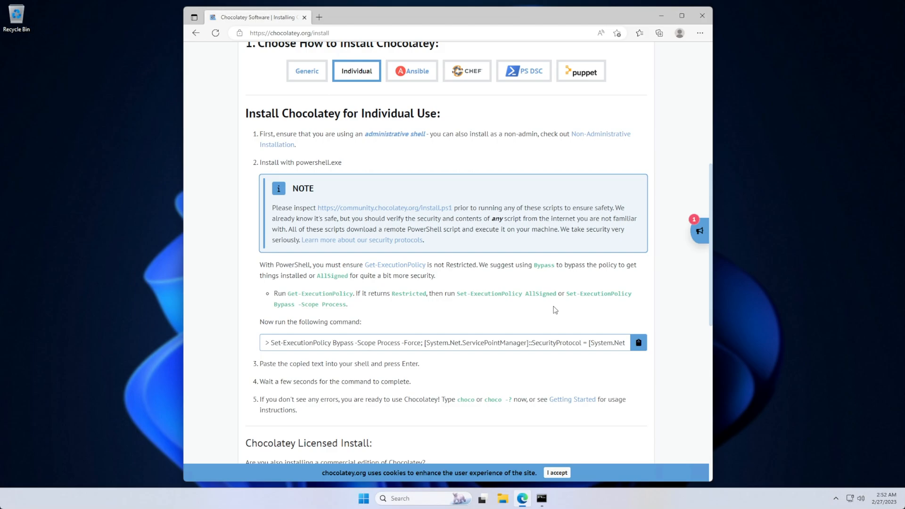
pyautogui.scroll(-3)
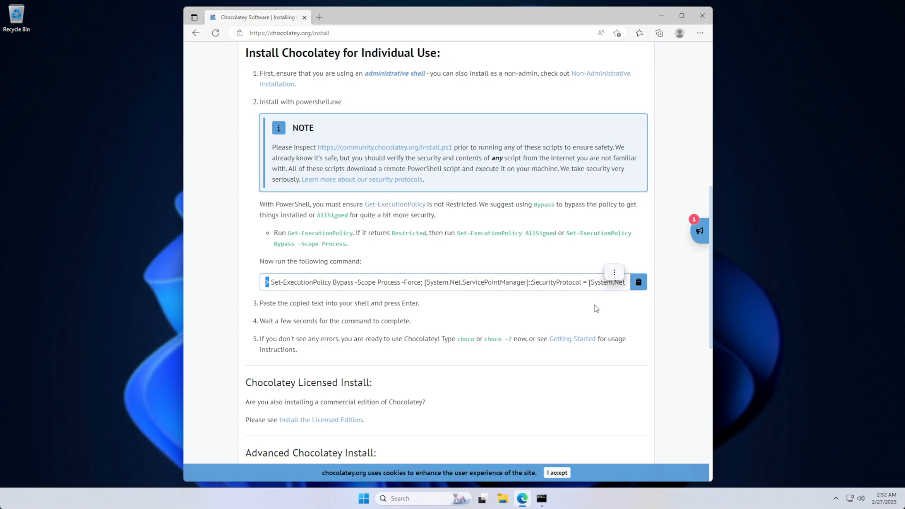
pyautogui.moveTo(639, 283)
pyautogui.write('powershell')
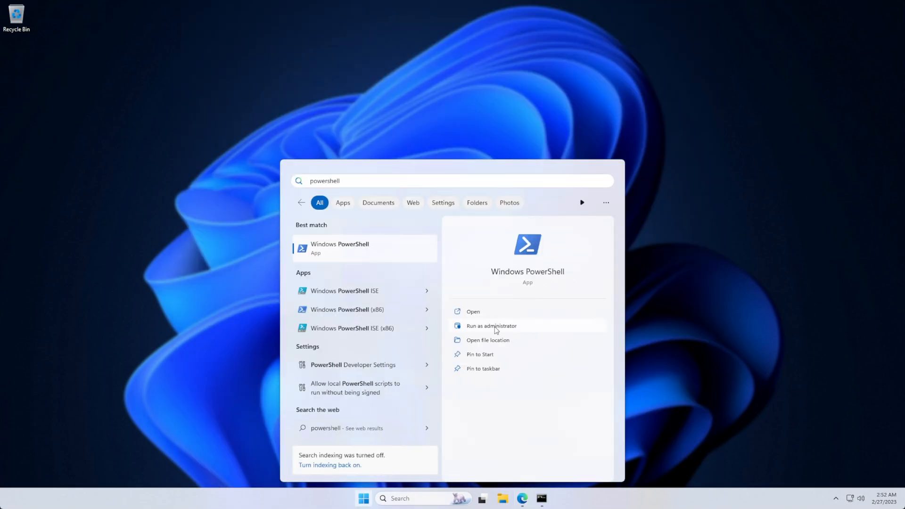
# Install Chocolatey in admin PowerShell, verify choco v1.3.0, clear, and type 'choco install ffmpeg'.
pyautogui.click(491, 326)
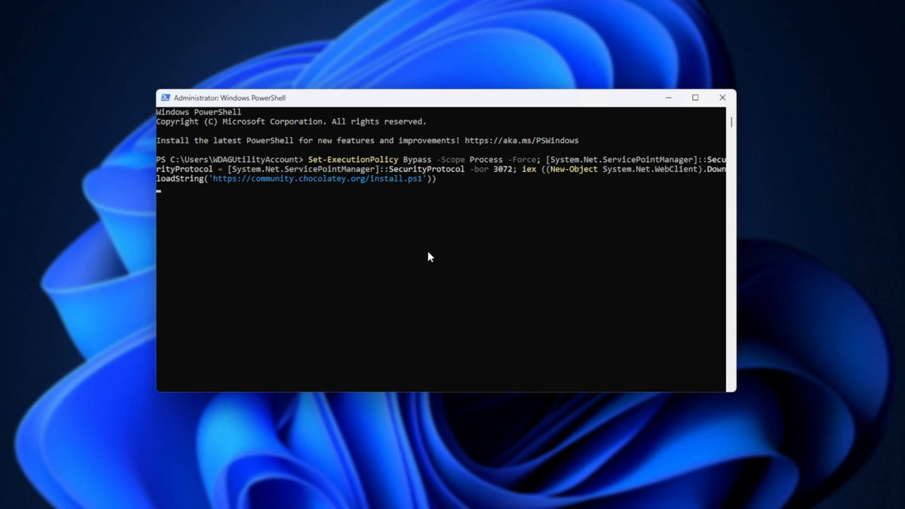
pyautogui.press('enter')
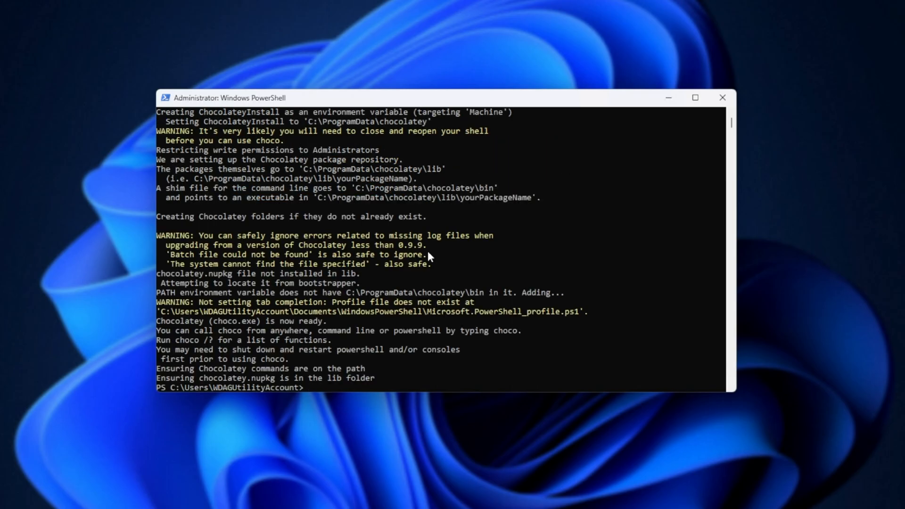
pyautogui.write('choco')
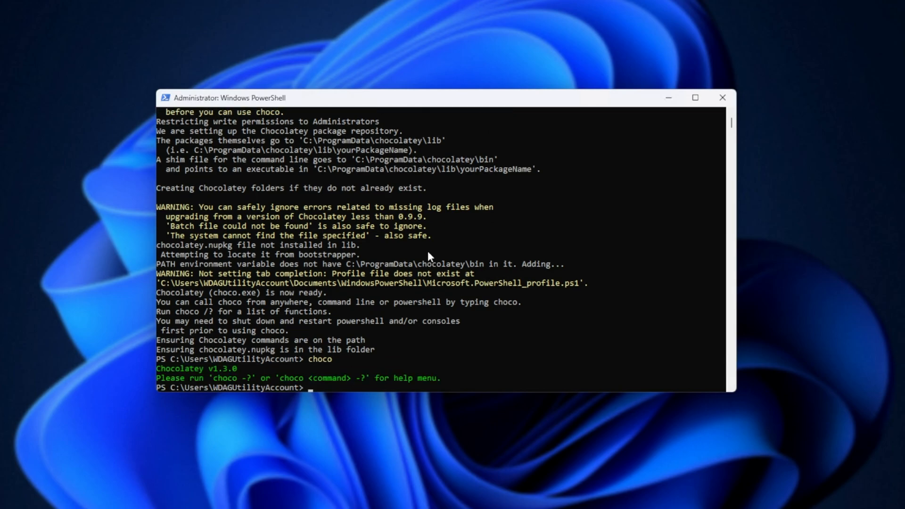
pyautogui.write('c')
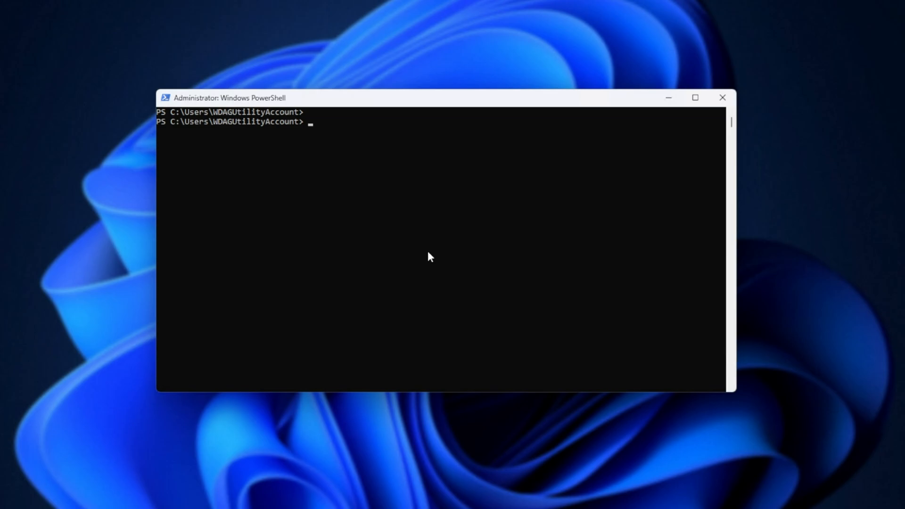
pyautogui.write('choco install ffmpeg')
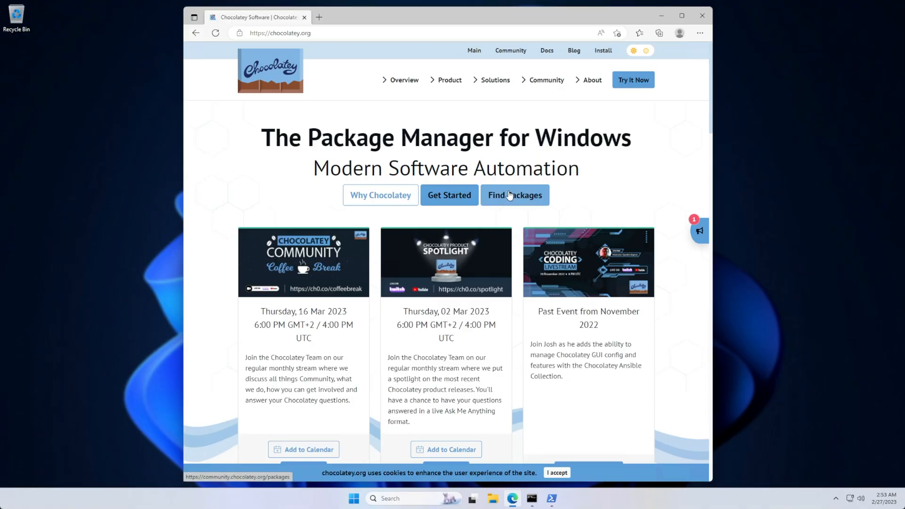
# Search Chocolatey packages for ffmpeg and select 'full' in the FFmpeg Full 5.1.2 install command.
pyautogui.click(514, 195)
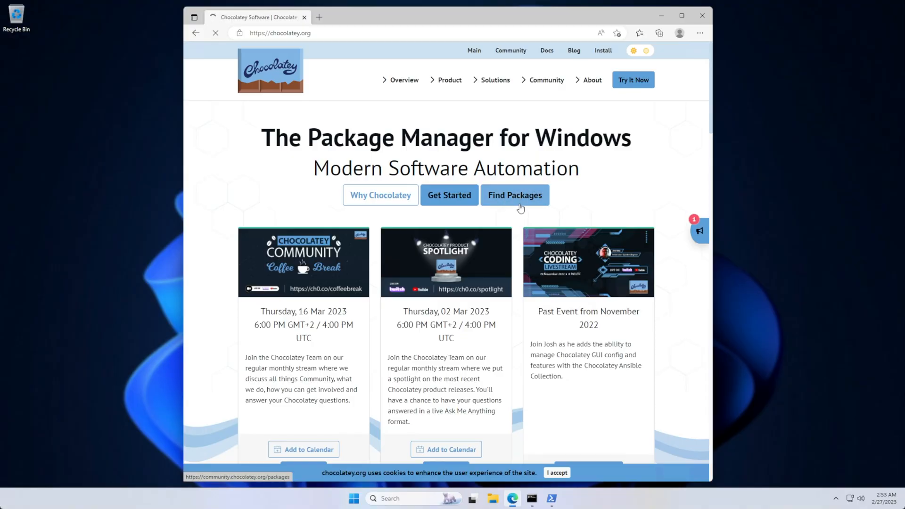
pyautogui.click(514, 195)
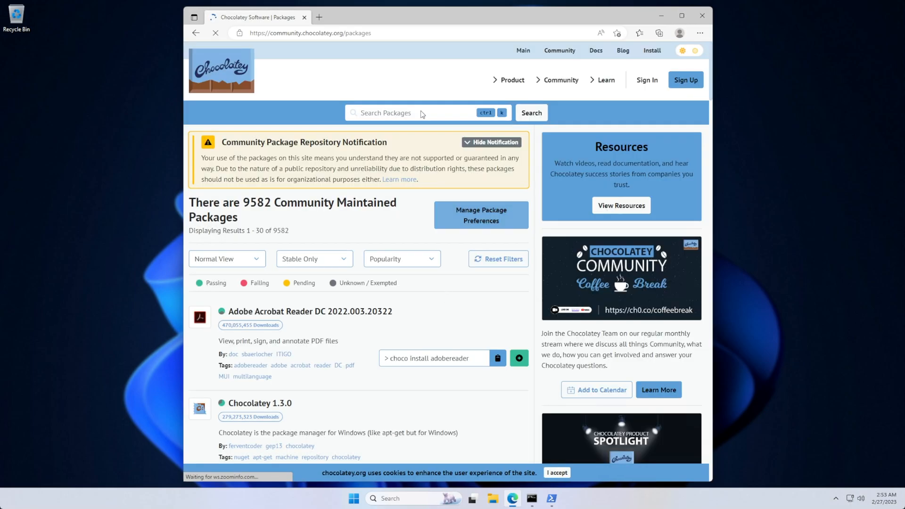
pyautogui.write('ffmpeg')
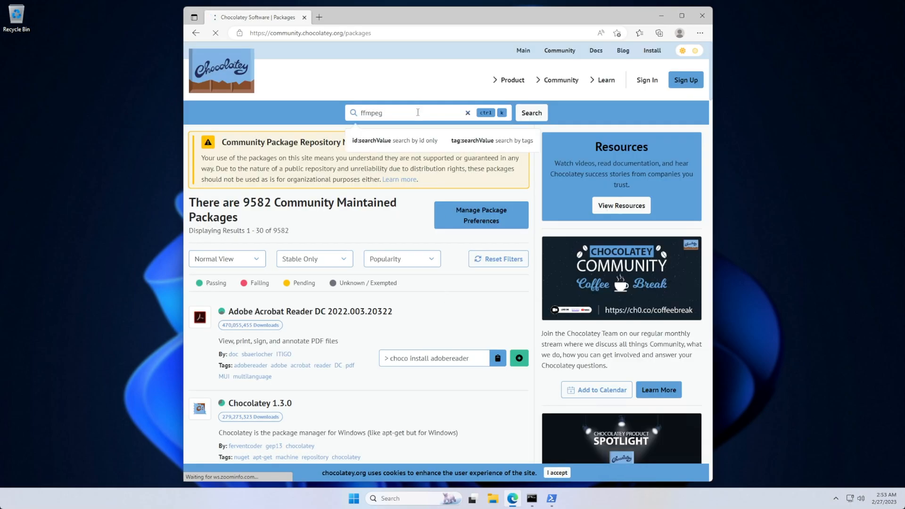
pyautogui.click(530, 113)
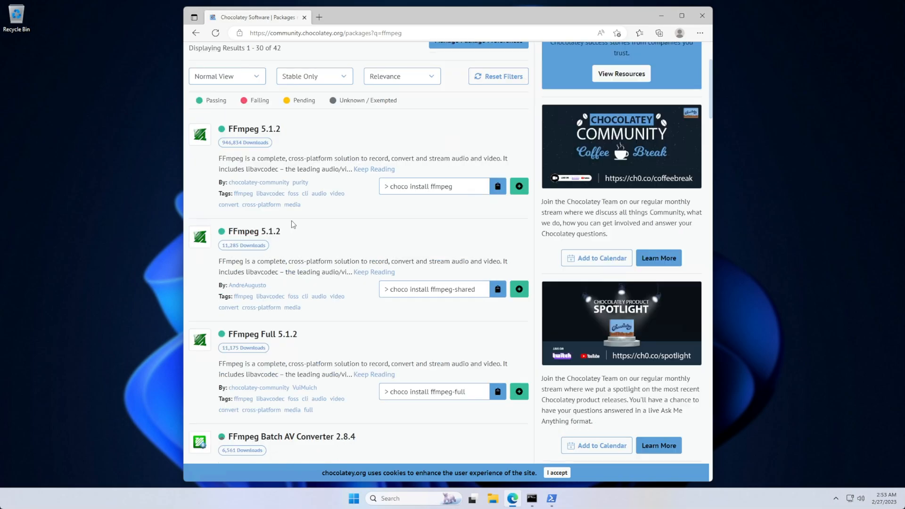
pyautogui.scroll(-3)
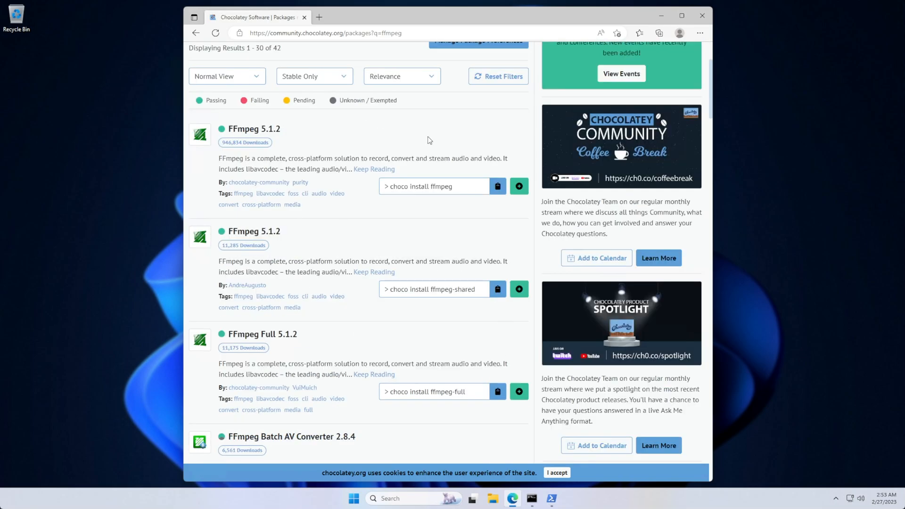
pyautogui.moveTo(470, 394)
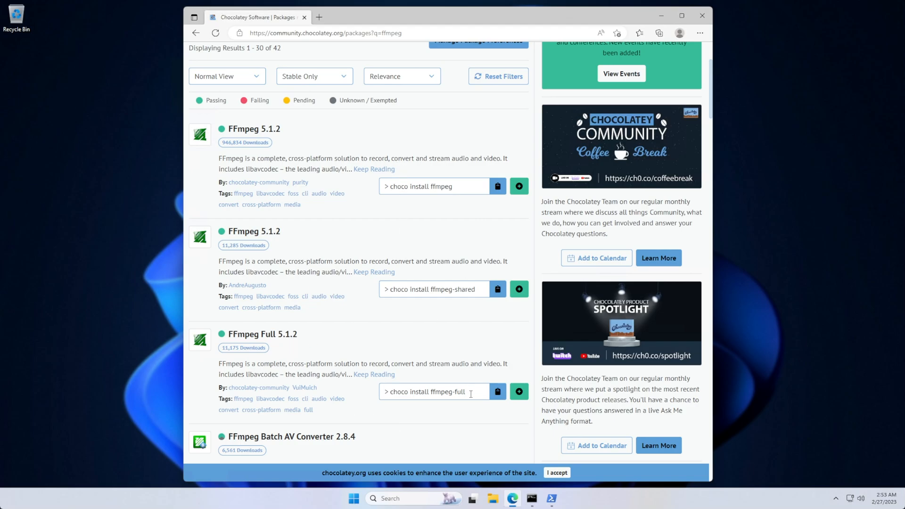
pyautogui.doubleClick(444, 392)
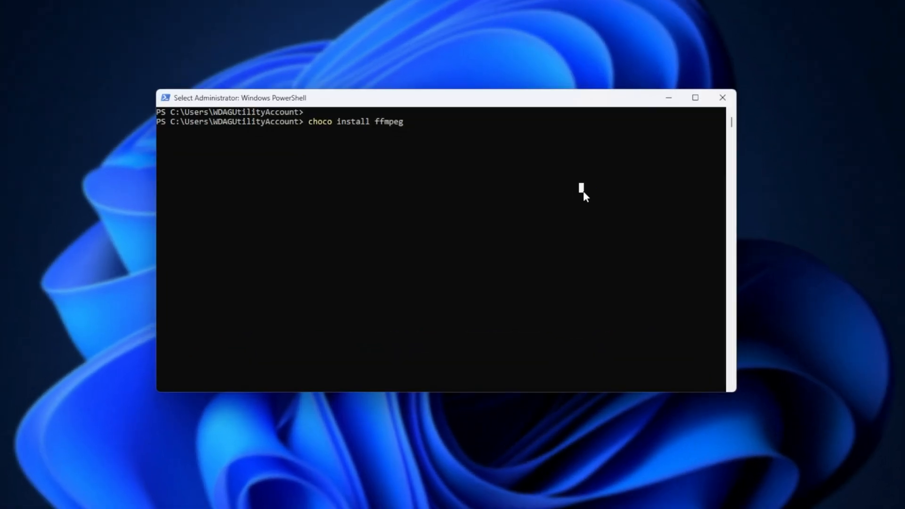
# Run 'choco install ffmpeg-full' with 'a' to confirm, clear, test ffmpeg, and close PowerShell.
pyautogui.write('-full')
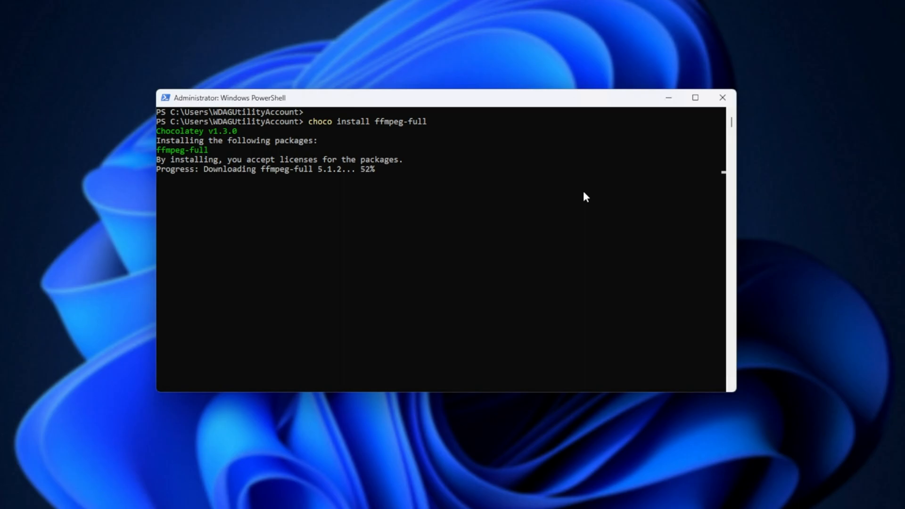
pyautogui.write('a')
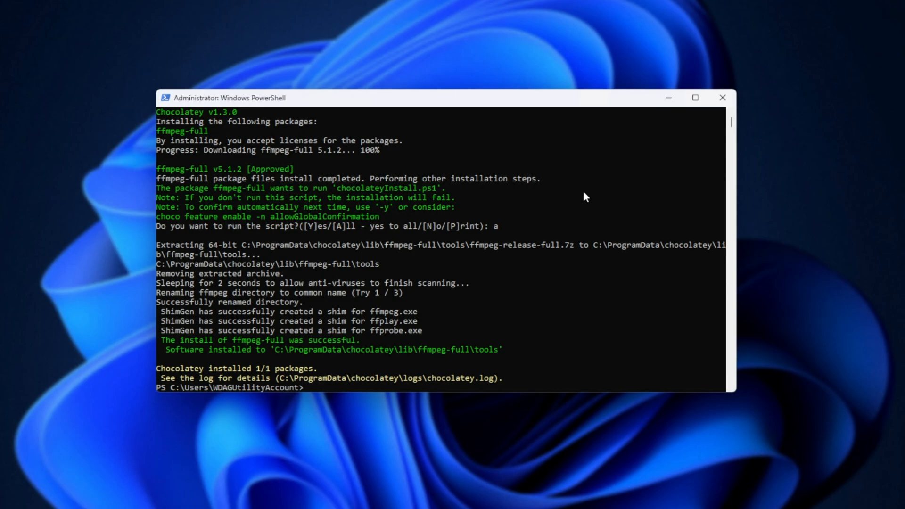
pyautogui.write('clea')
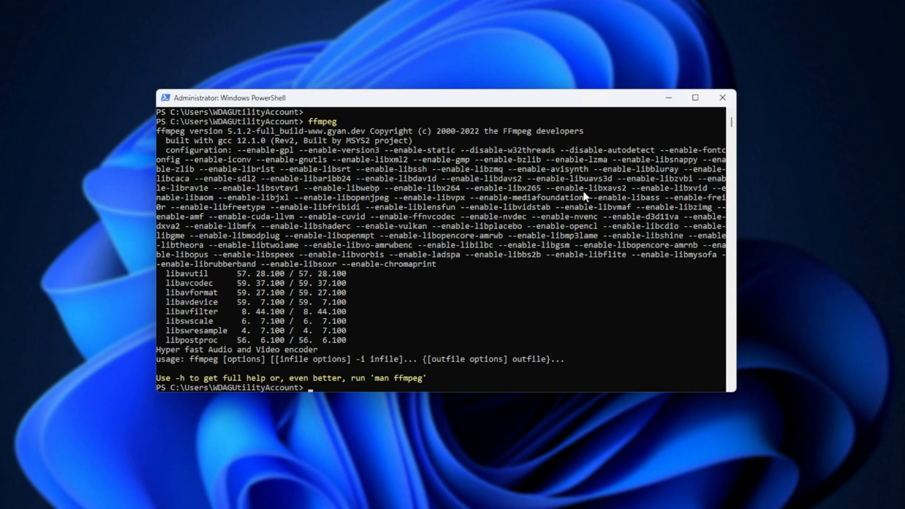
pyautogui.moveTo(289, 160)
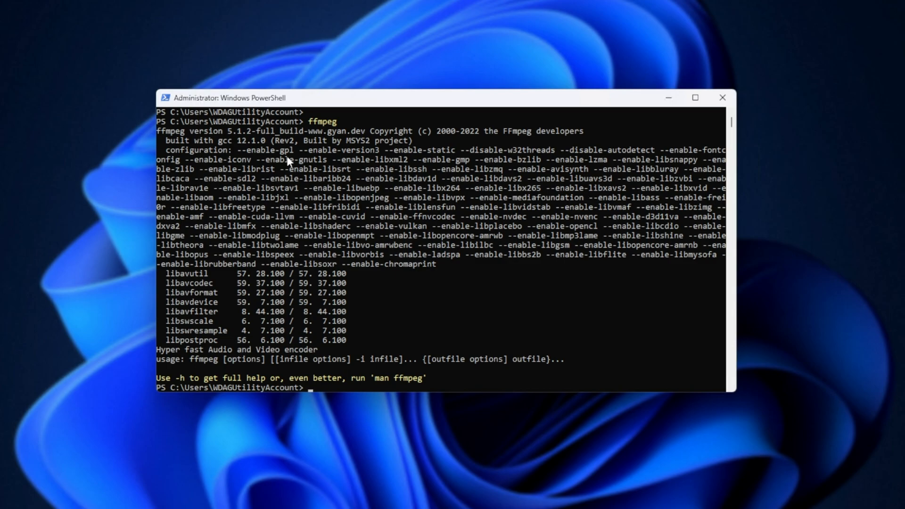
pyautogui.doubleClick(279, 131)
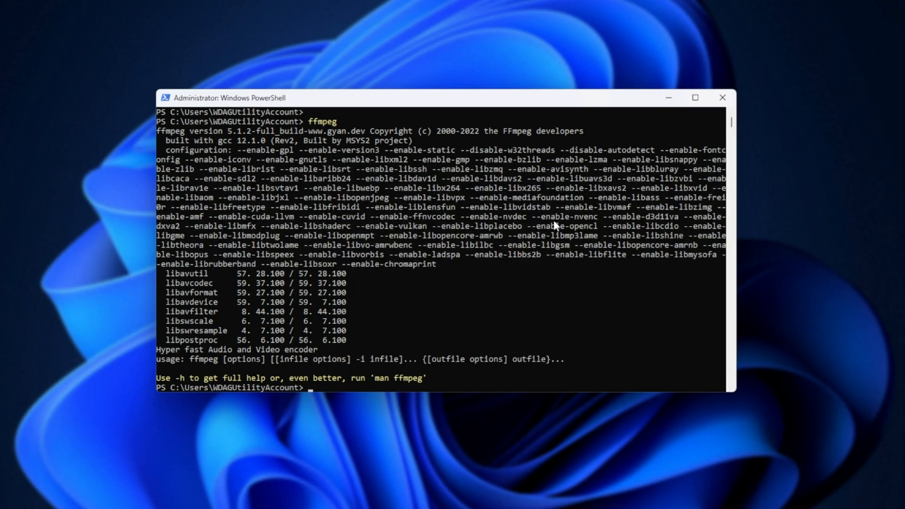
pyautogui.click(723, 97)
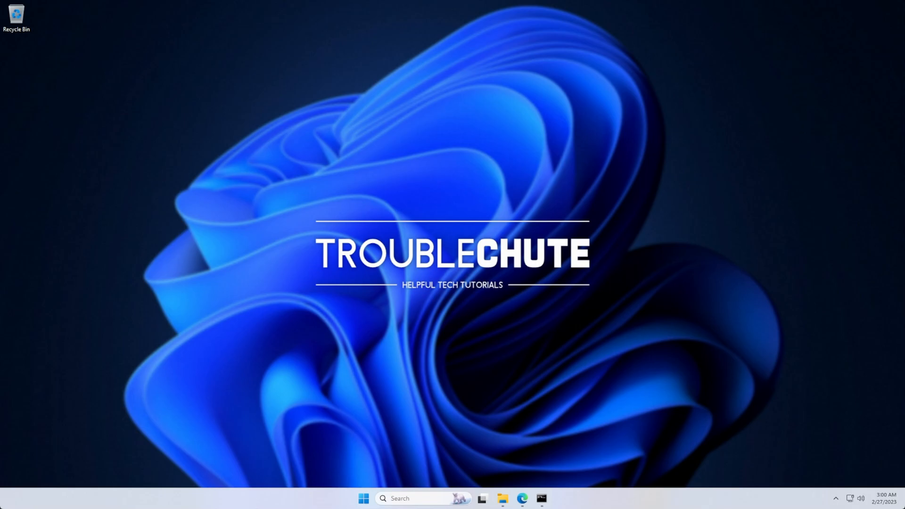
pyautogui.moveTo(550, 217)
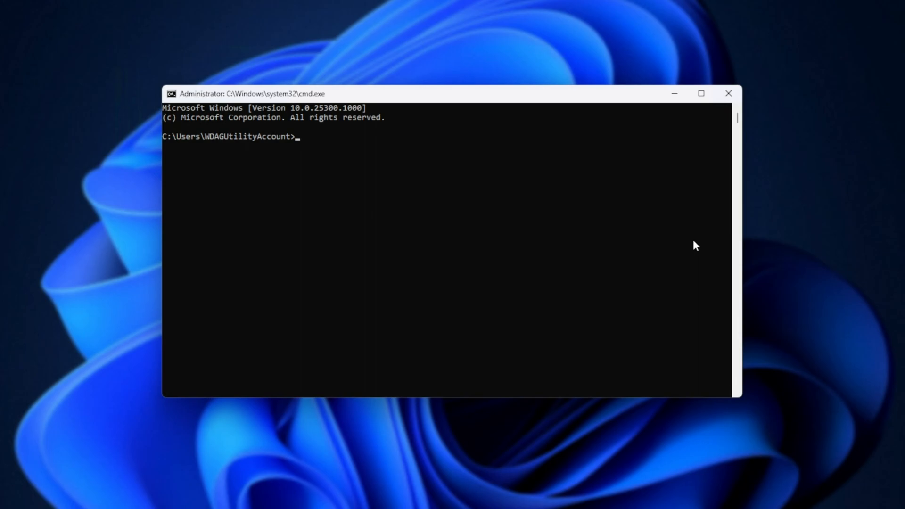
# Upgrade then uninstall ffmpeg-full via choco, and confirm ffmpeg is no longer recognized.
pyautogui.write('choco upgrade ffmpeg-full')
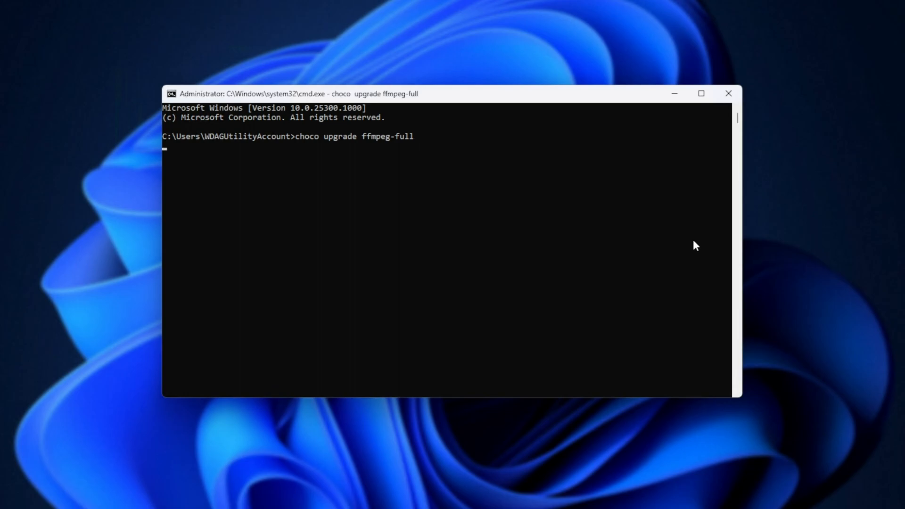
pyautogui.press('enter')
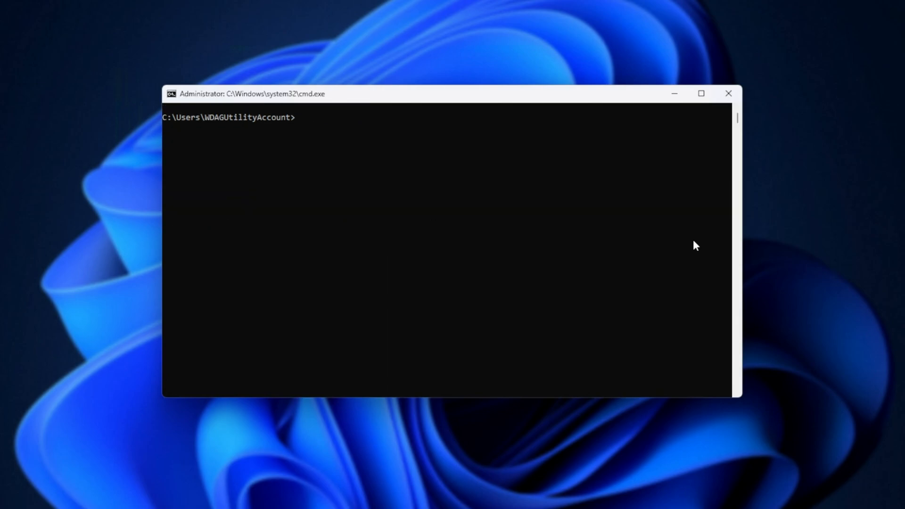
pyautogui.write('choco uni')
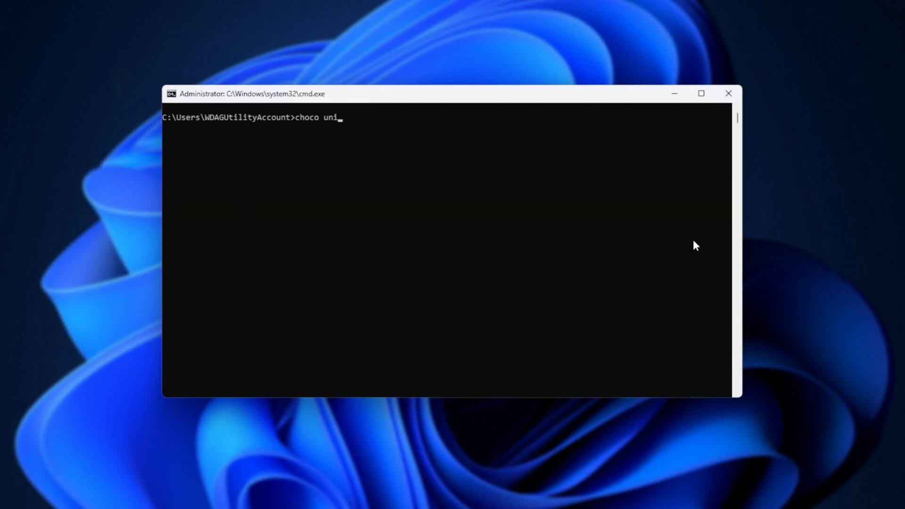
pyautogui.write('nstall ffmpeg-full')
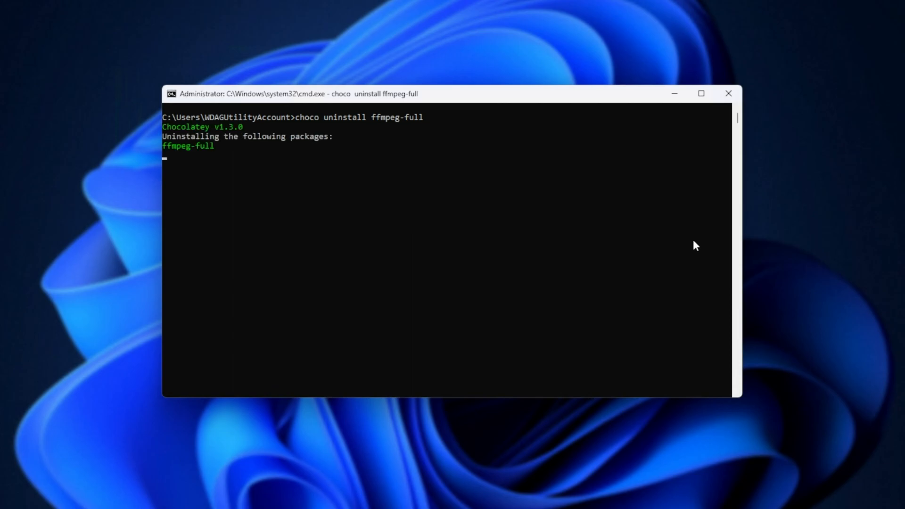
pyautogui.write('ffmpeg')
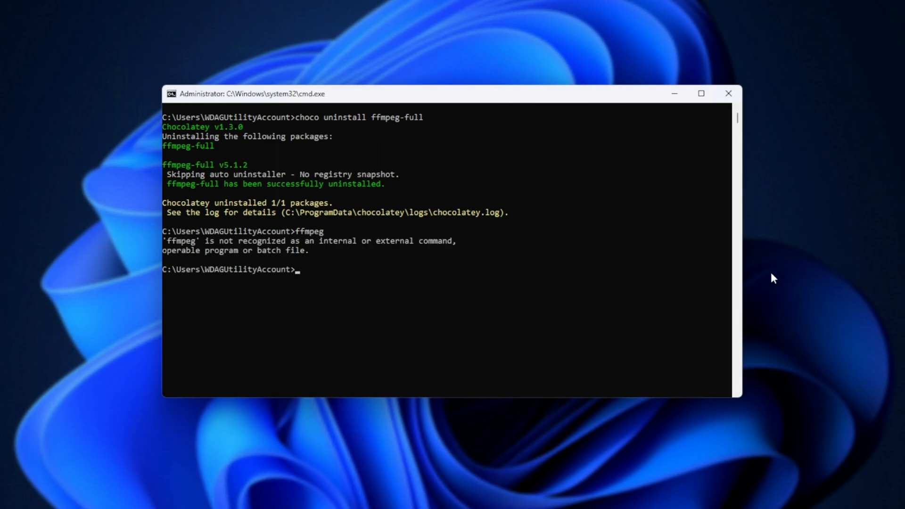
pyautogui.click(729, 93)
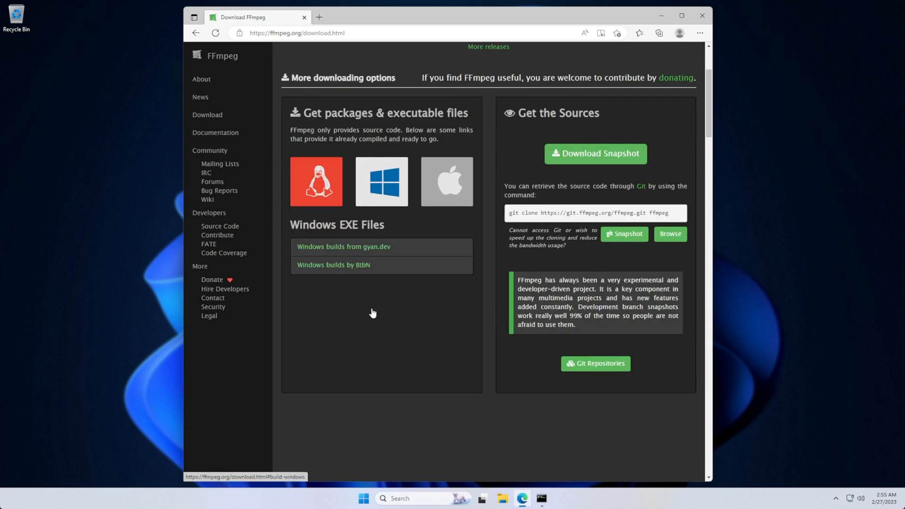
pyautogui.moveTo(386, 253)
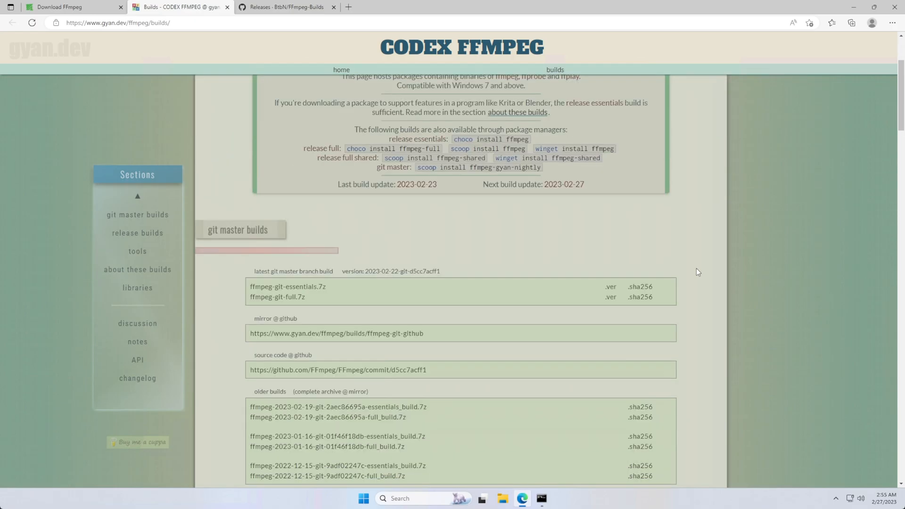
# Scroll the gyan.dev builds page down to the git master builds.
pyautogui.scroll(-3)
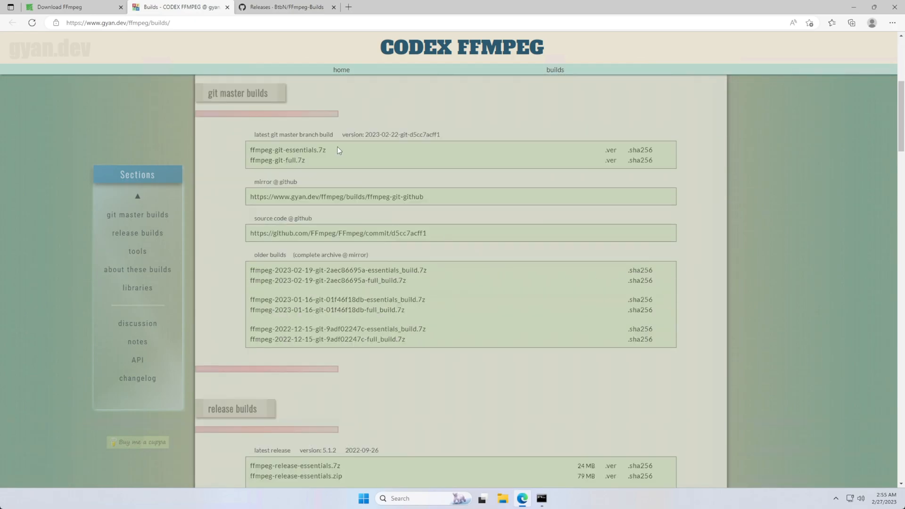
pyautogui.moveTo(320, 168)
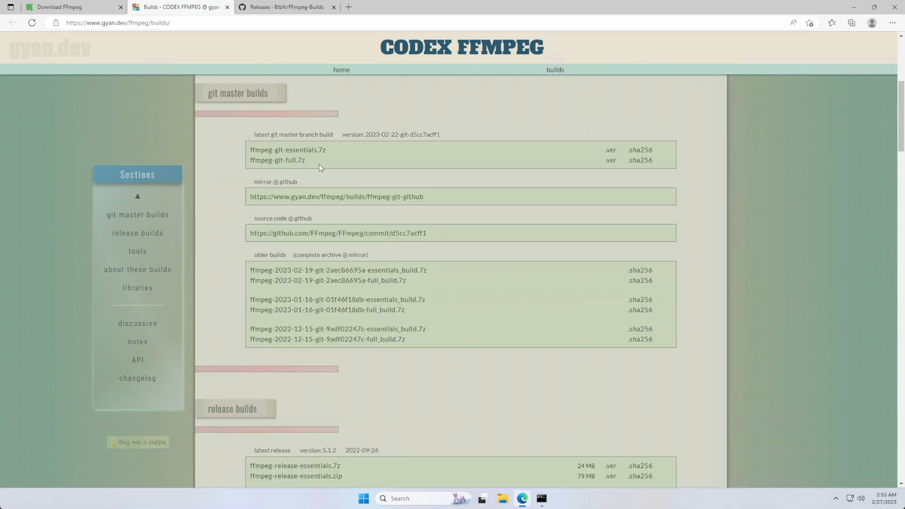
pyautogui.moveTo(314, 151)
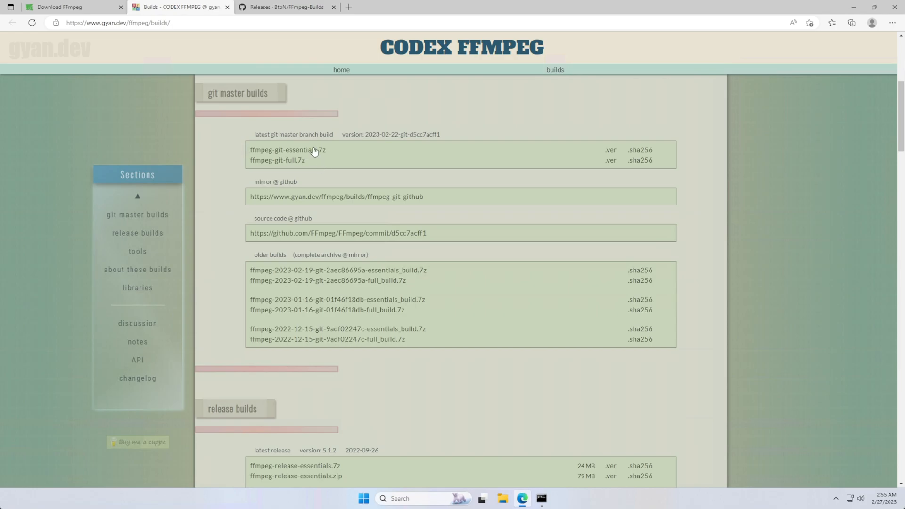
pyautogui.moveTo(311, 156)
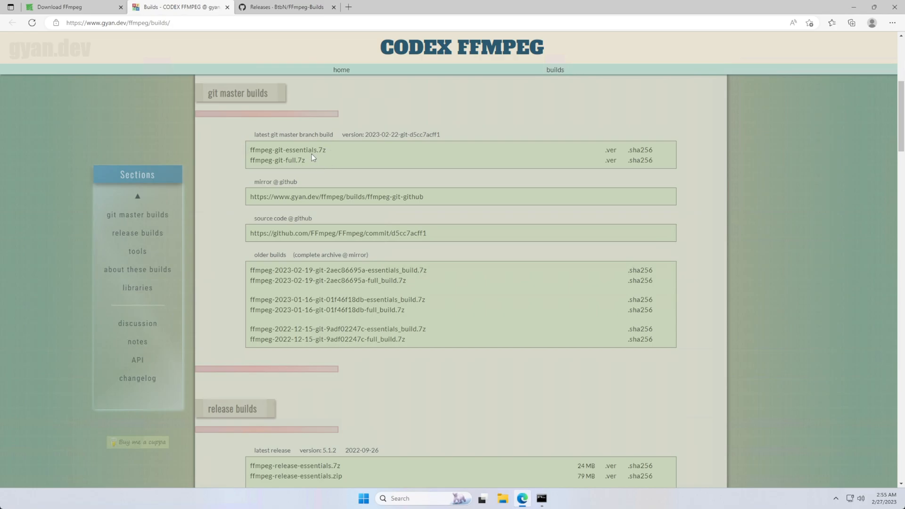
# Download ffmpeg-master-latest-win64-gpl.zip from the BtbN releases Assets.
pyautogui.click(283, 7)
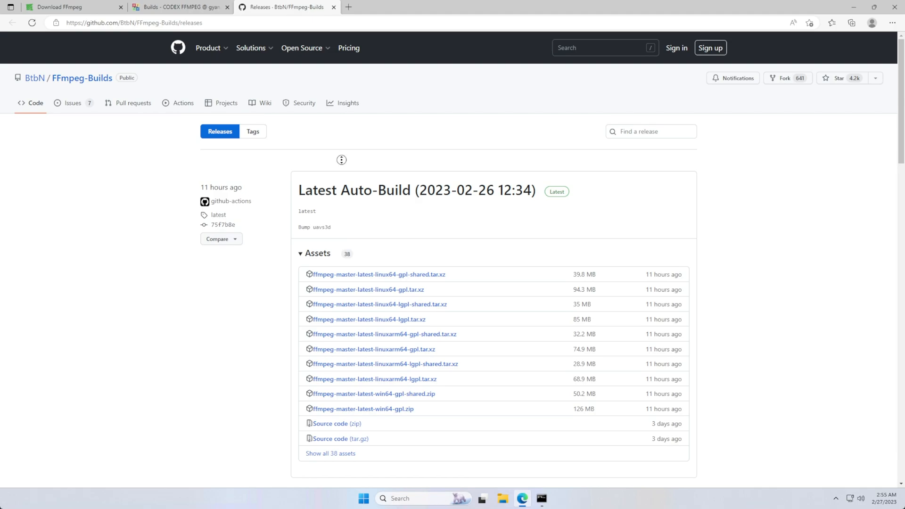
pyautogui.scroll(-3)
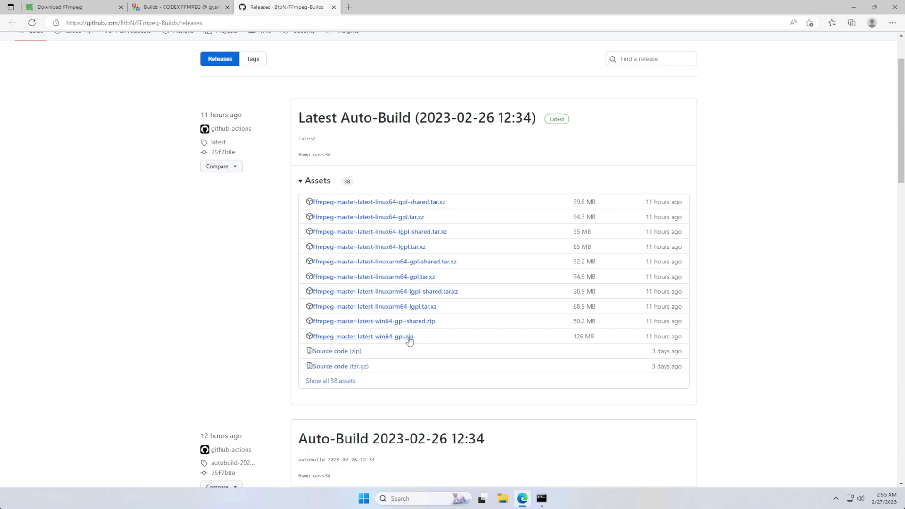
pyautogui.moveTo(373, 321)
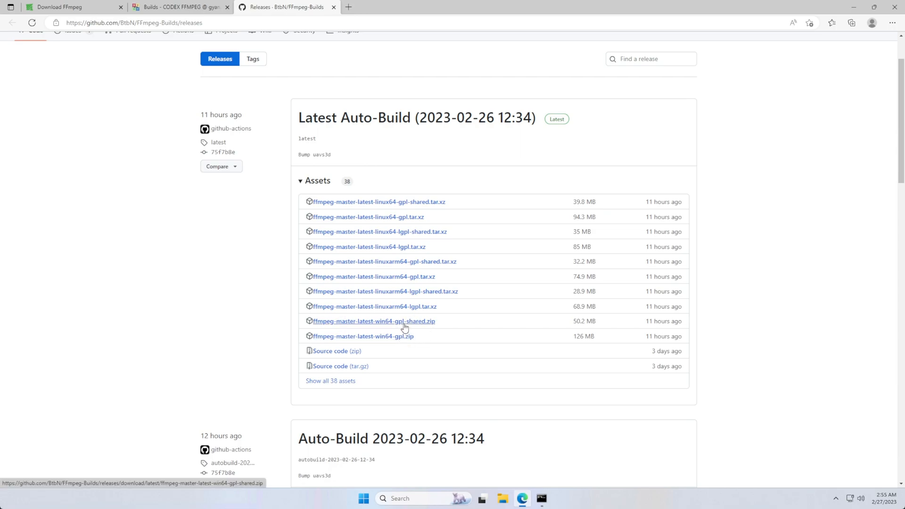
pyautogui.moveTo(404, 342)
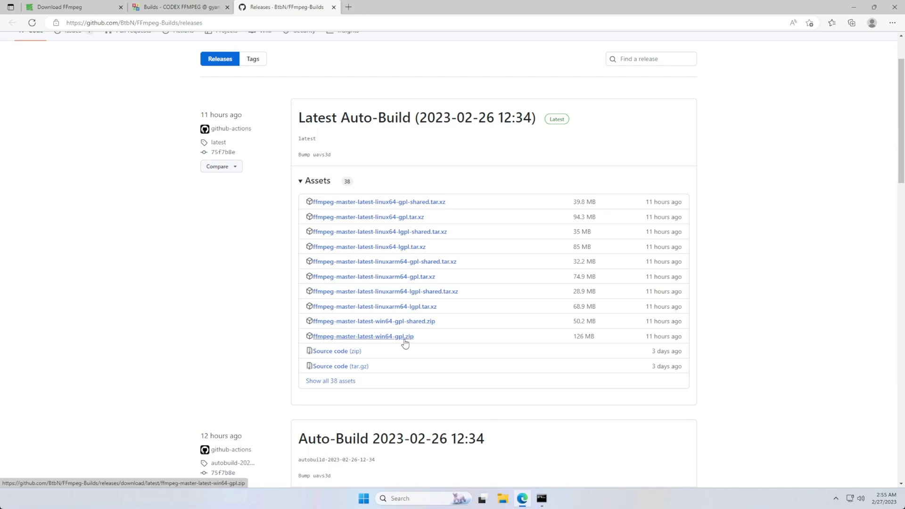
pyautogui.click(362, 336)
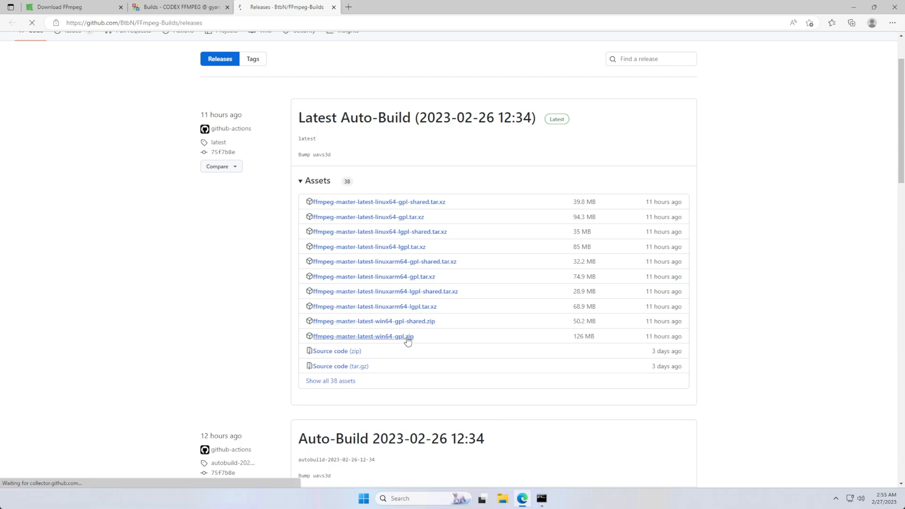
pyautogui.click(363, 336)
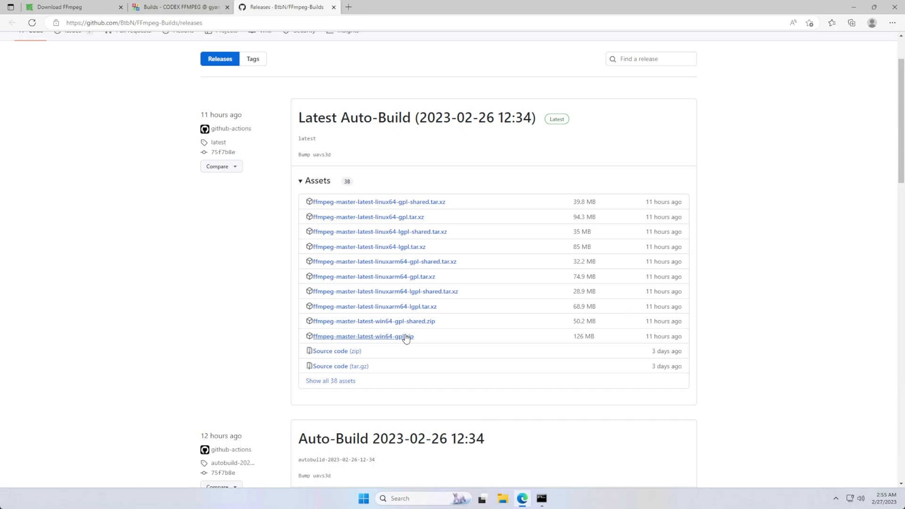
# Return to the gyan.dev tab and scroll to the 5.1.2 release builds.
pyautogui.click(180, 7)
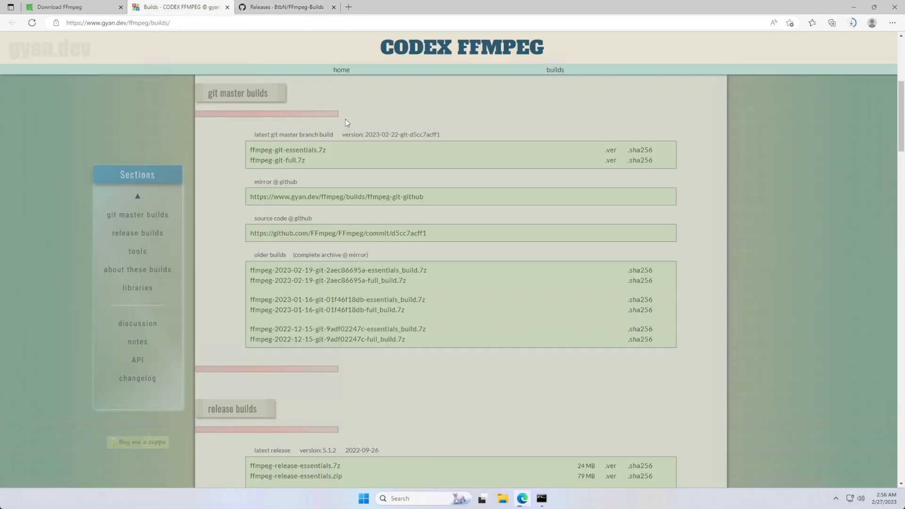
pyautogui.moveTo(293, 170)
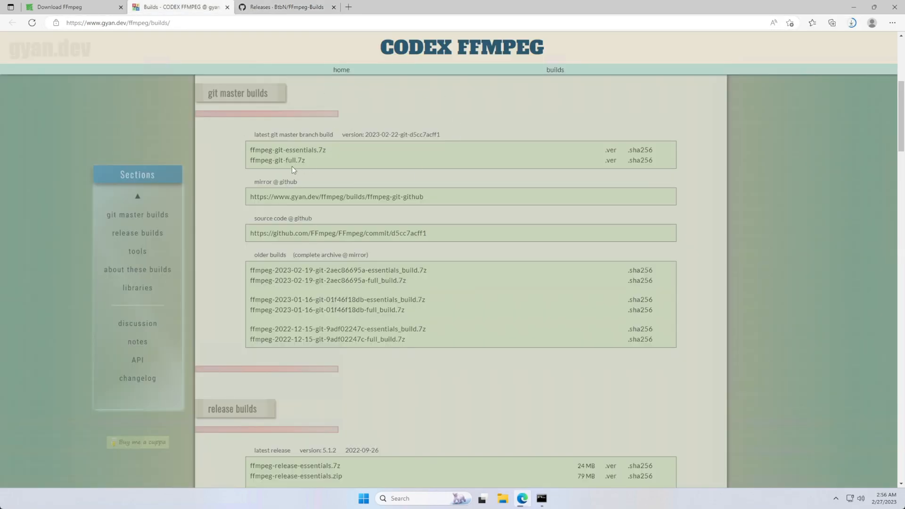
pyautogui.moveTo(294, 165)
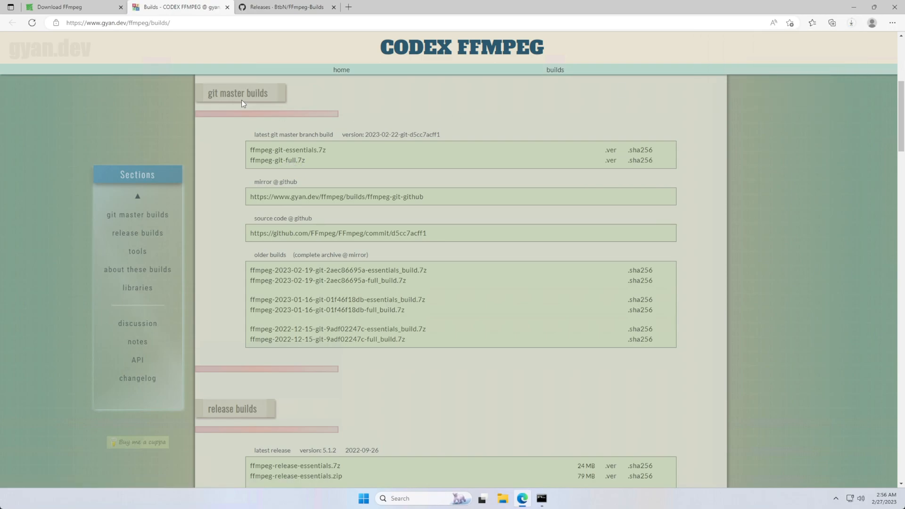
pyautogui.moveTo(797, 147)
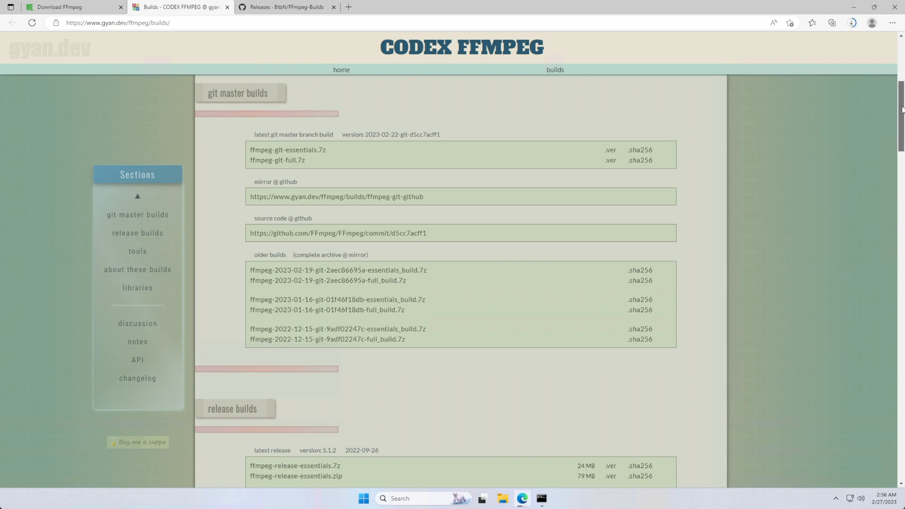
pyautogui.scroll(-3)
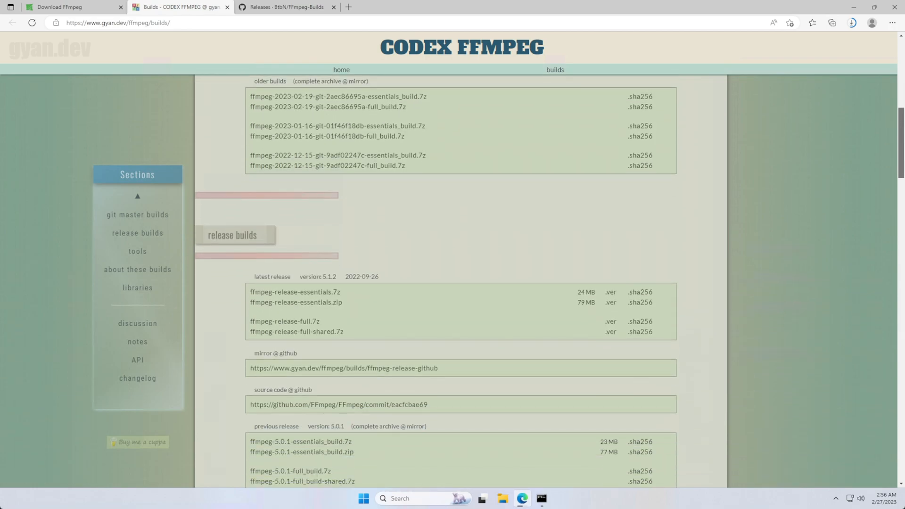
pyautogui.scroll(-3)
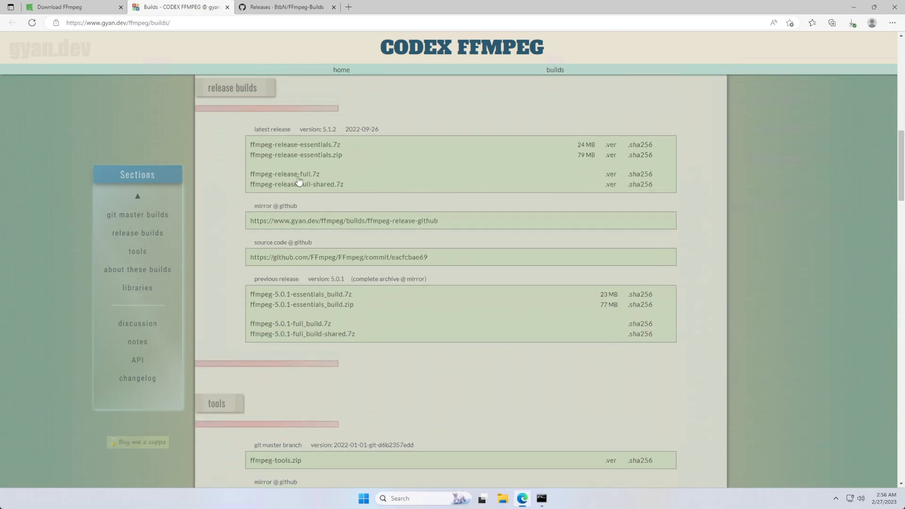
pyautogui.moveTo(317, 181)
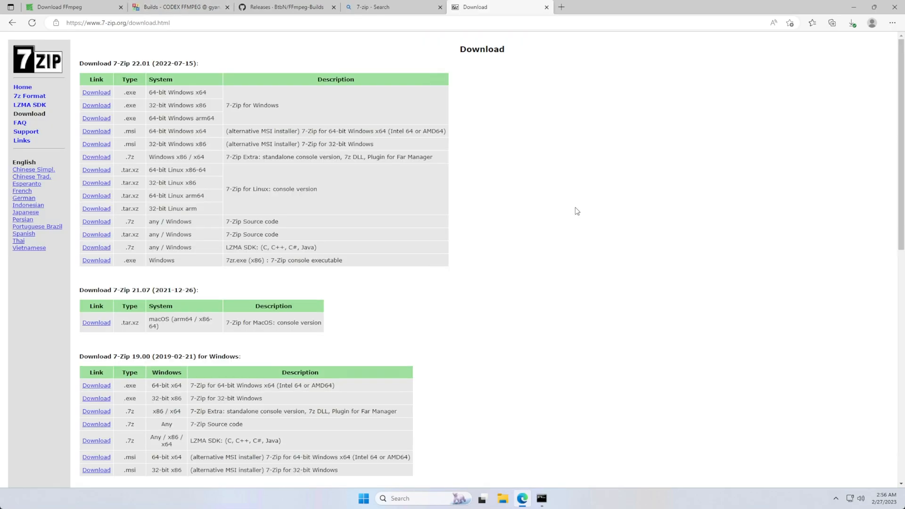
pyautogui.moveTo(408, 114)
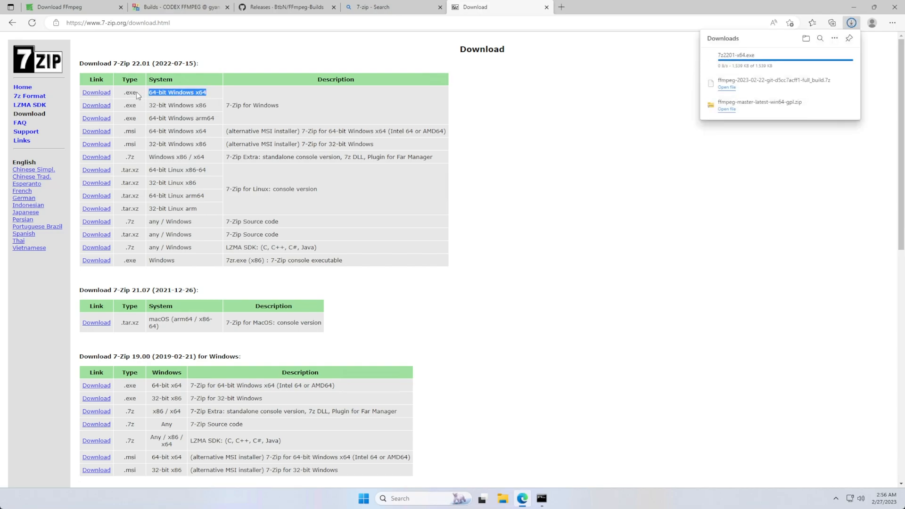
# Run the downloaded 7-Zip 22.01 x64 installer and close it when finished.
pyautogui.click(727, 63)
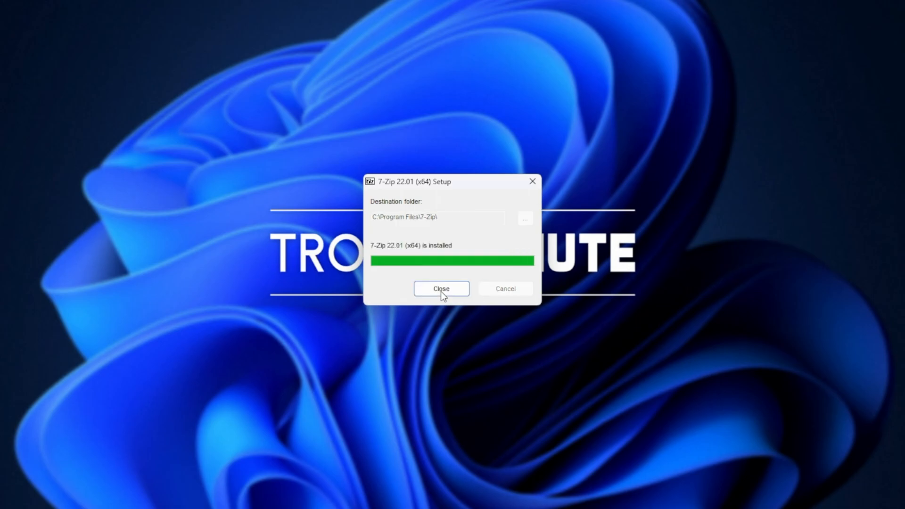
pyautogui.click(442, 289)
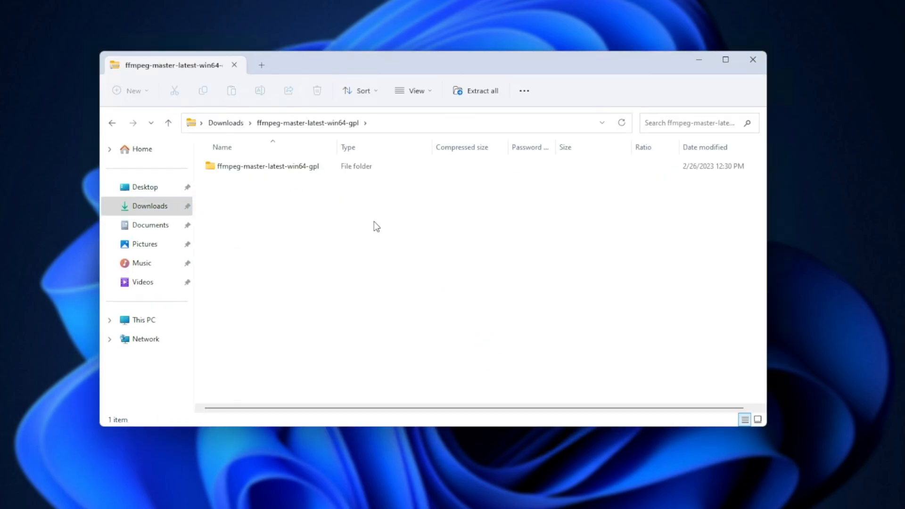
# Open the win64 GPL build's bin folder and create a new desktop folder.
pyautogui.doubleClick(267, 166)
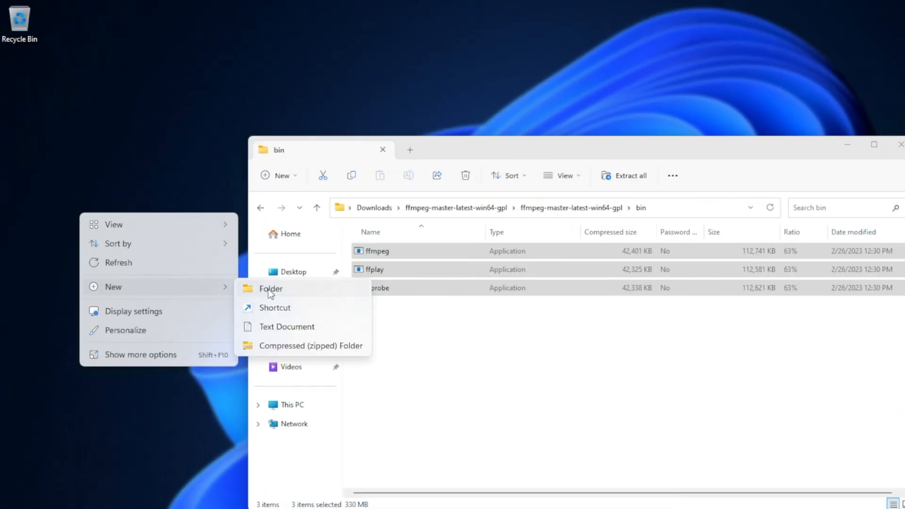
pyautogui.click(270, 289)
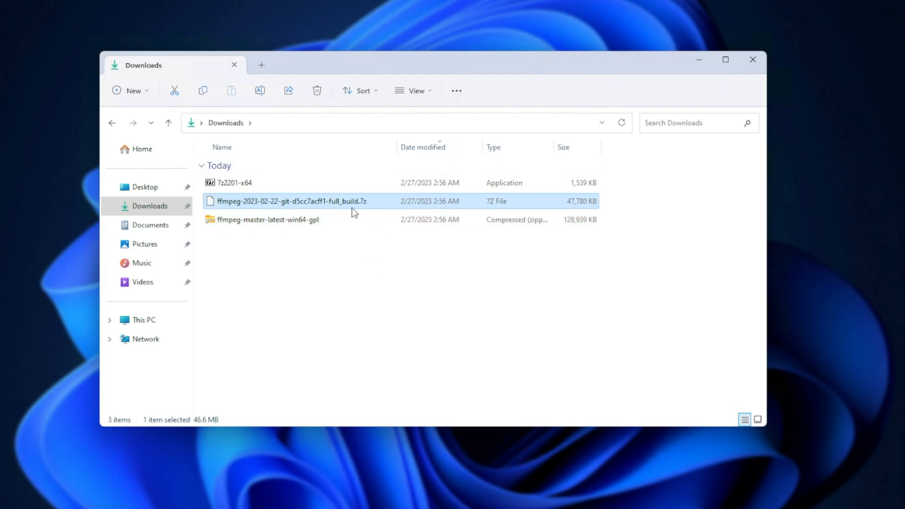
# Open ffmpeg-2023-02-22 full_build.7z with 7zFM from C:\Program Files\7-Zip.
pyautogui.doubleClick(291, 201)
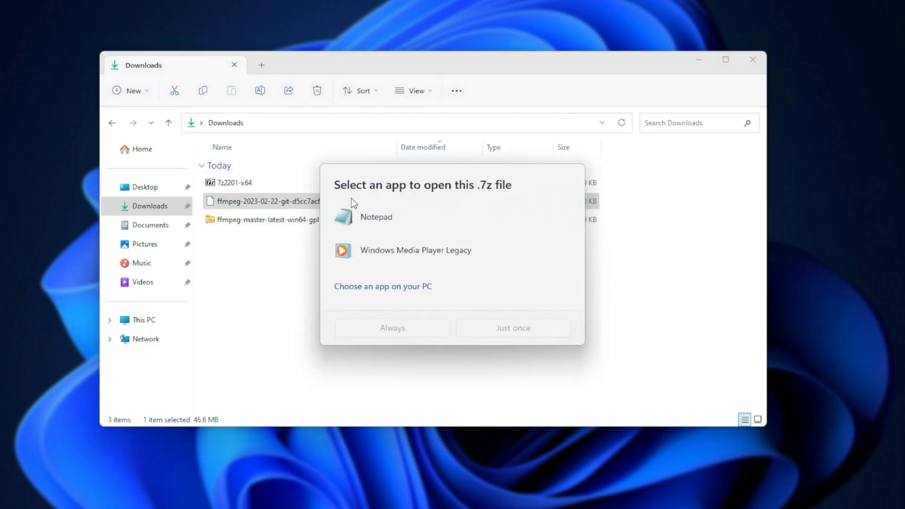
pyautogui.moveTo(415, 284)
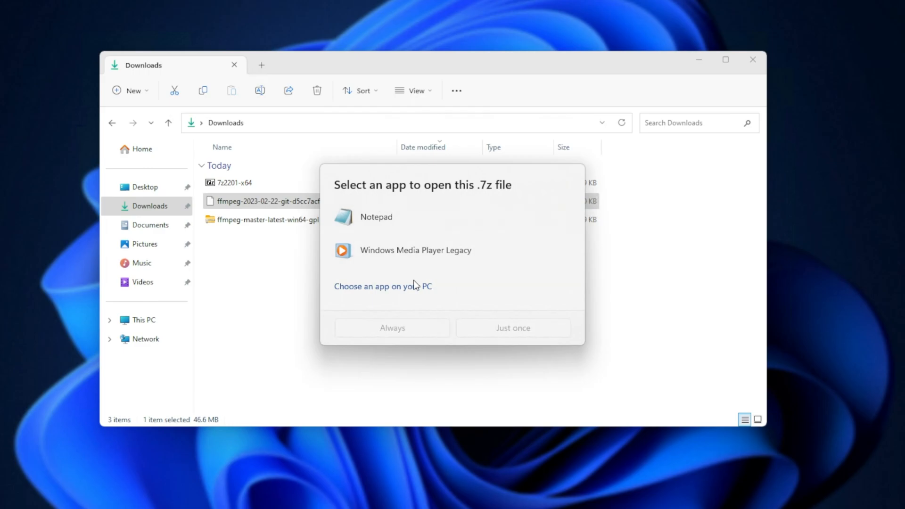
pyautogui.click(383, 286)
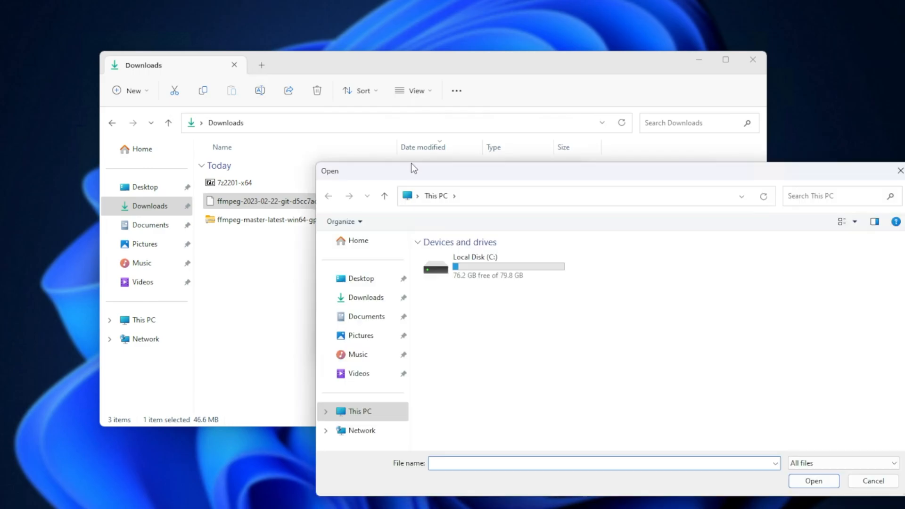
pyautogui.doubleClick(474, 266)
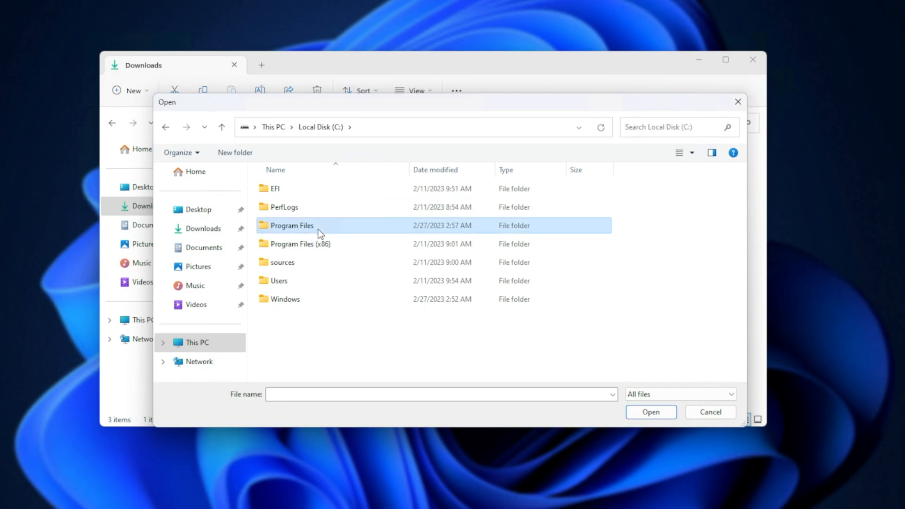
pyautogui.doubleClick(291, 225)
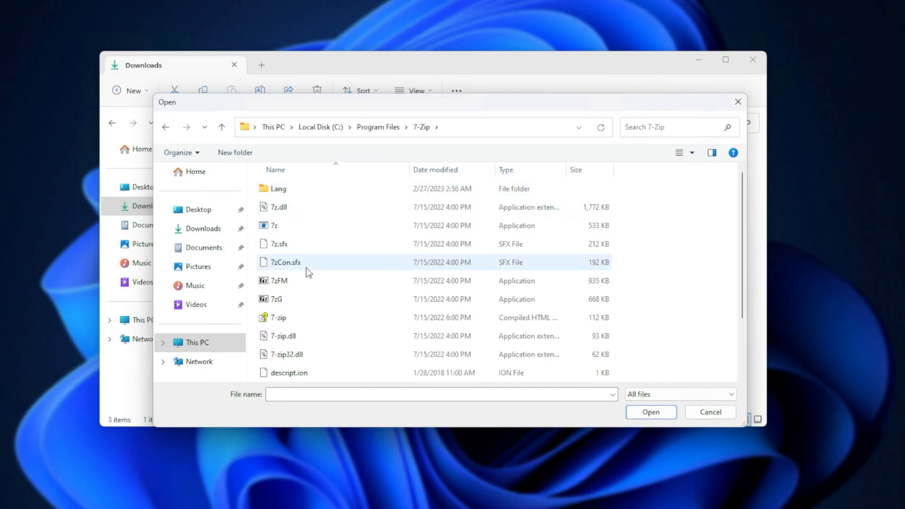
pyautogui.click(279, 281)
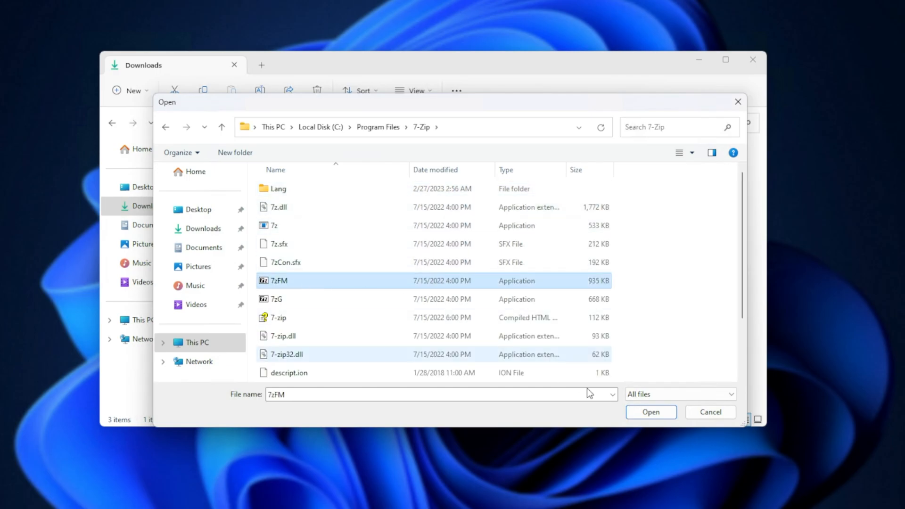
pyautogui.click(651, 412)
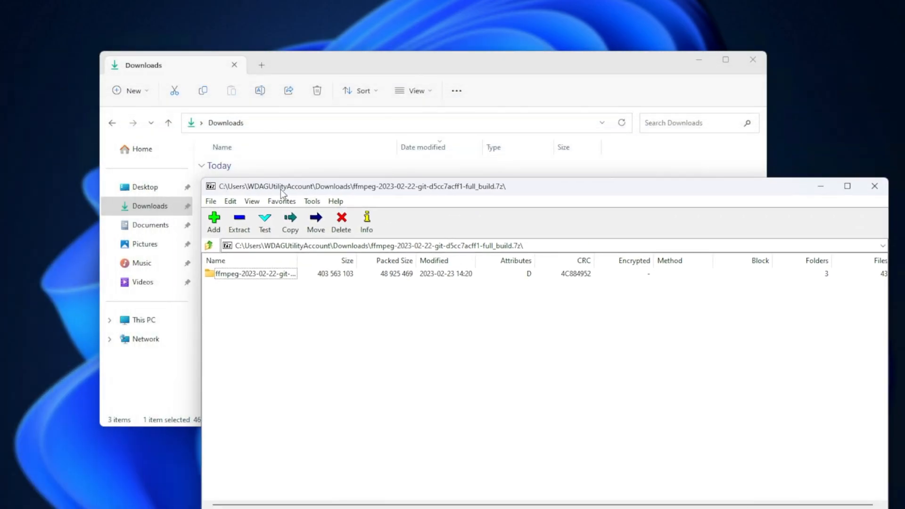
# Enter the archive's build folder and bin, and select all the FFmpeg programs.
pyautogui.doubleClick(255, 273)
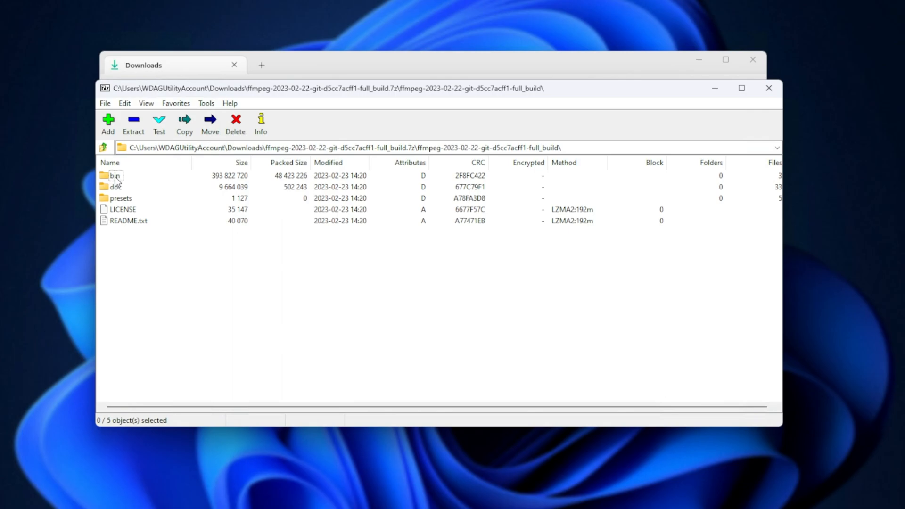
pyautogui.doubleClick(114, 176)
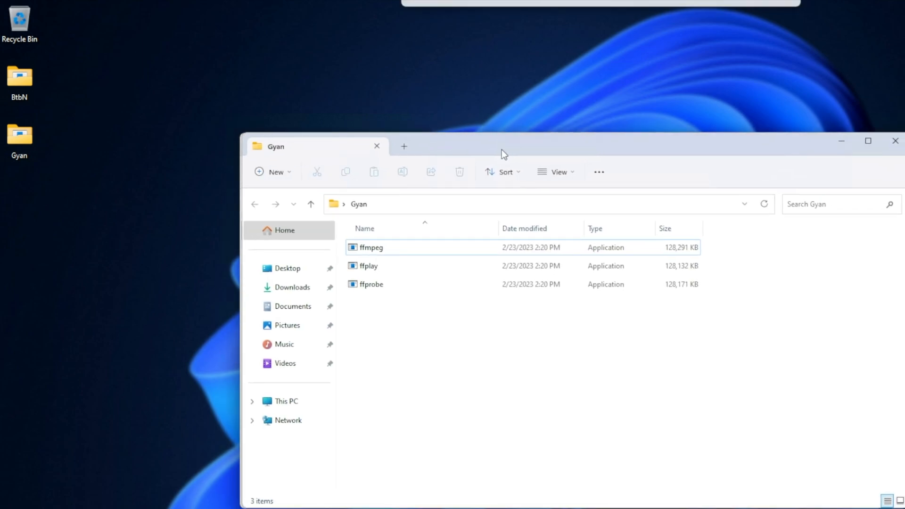
pyautogui.press('ctrl+a')
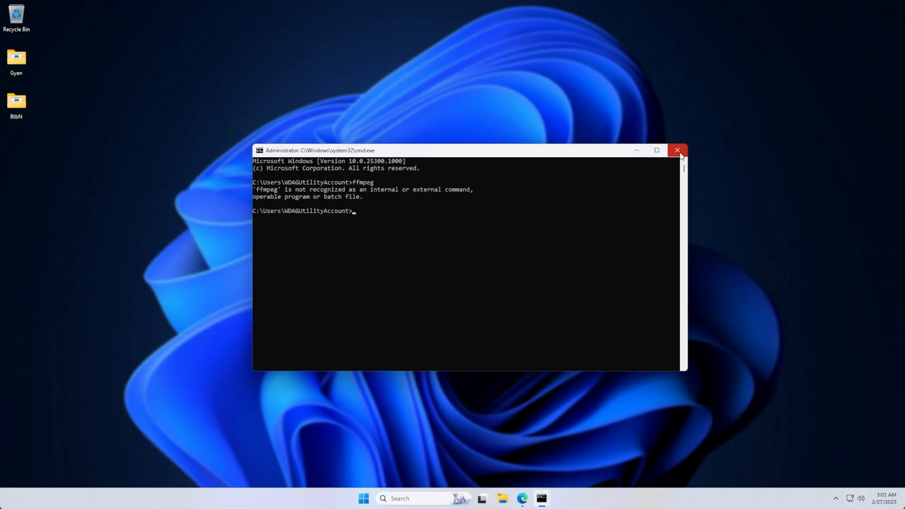
# Replace the failing prompt with cmd from the BtbN folder, run ffmpeg, then close it.
pyautogui.click(678, 150)
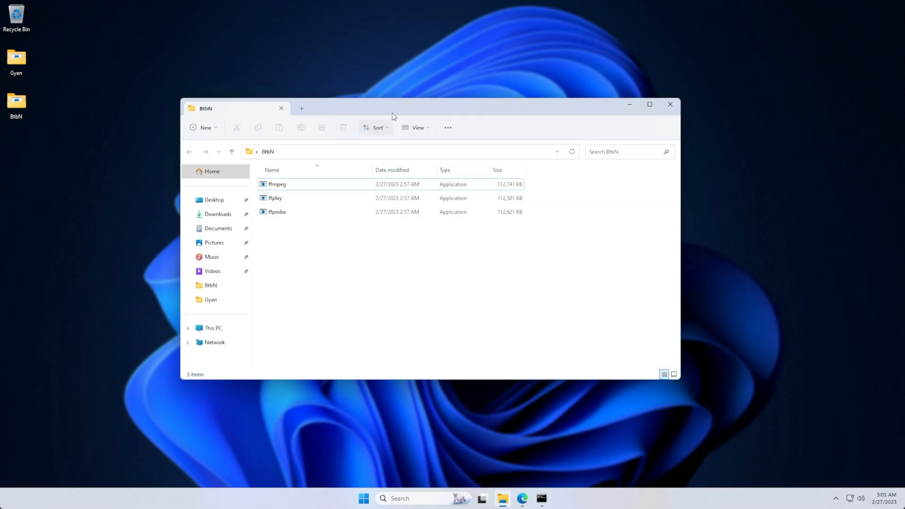
pyautogui.write('c')
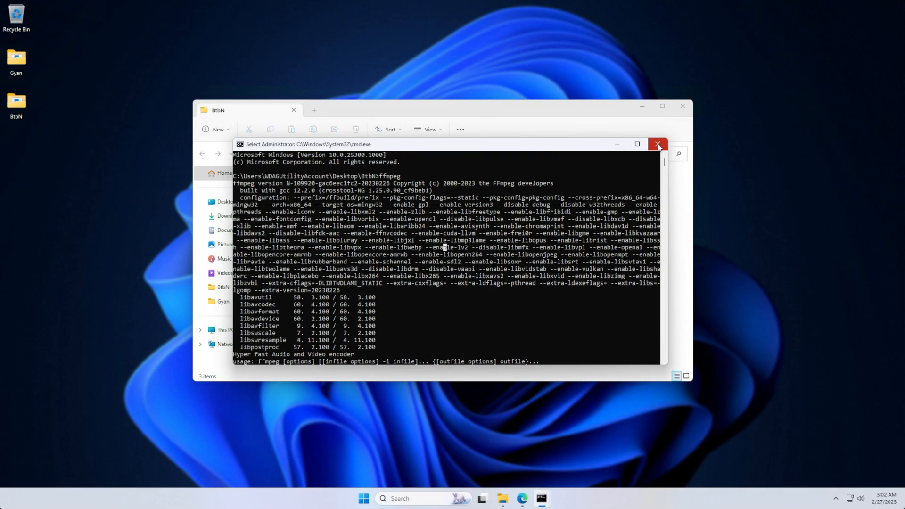
pyautogui.click(658, 144)
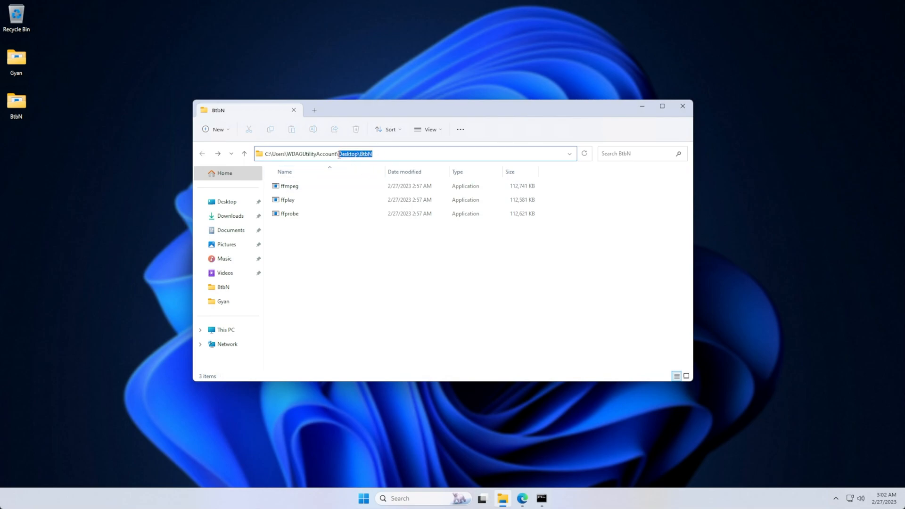
# Copy the BtbN path from the address bar and close the folder window.
pyautogui.rightClick(346, 154)
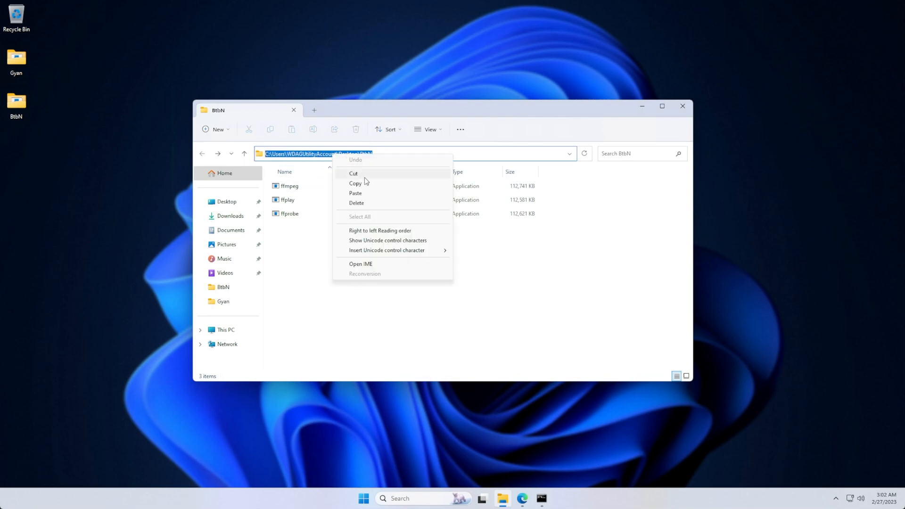
pyautogui.moveTo(369, 187)
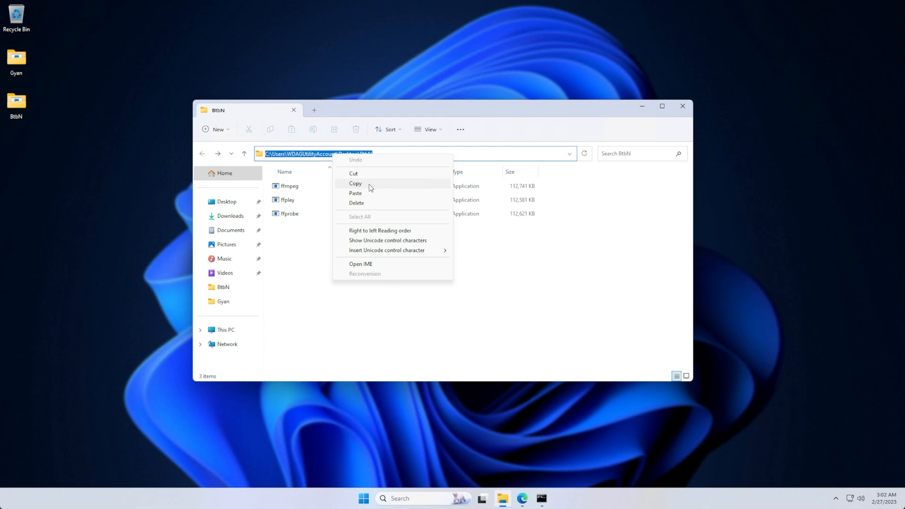
pyautogui.click(355, 184)
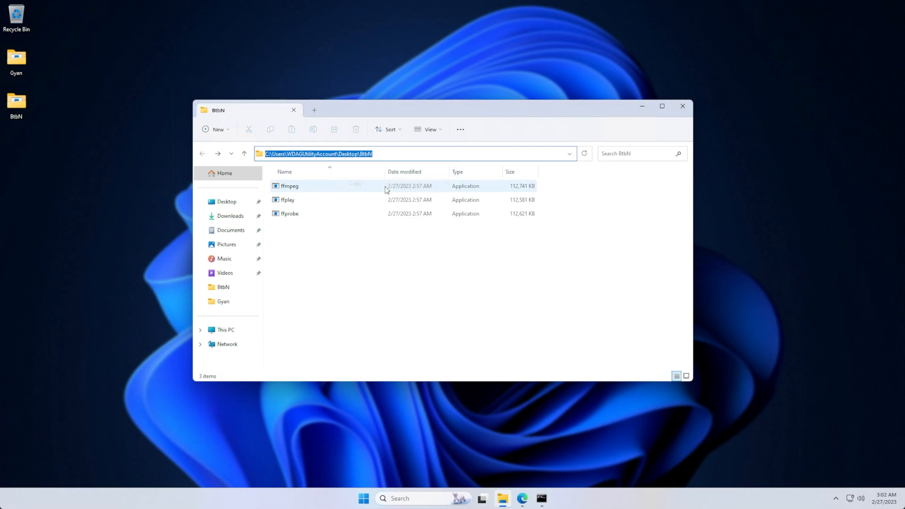
pyautogui.click(682, 106)
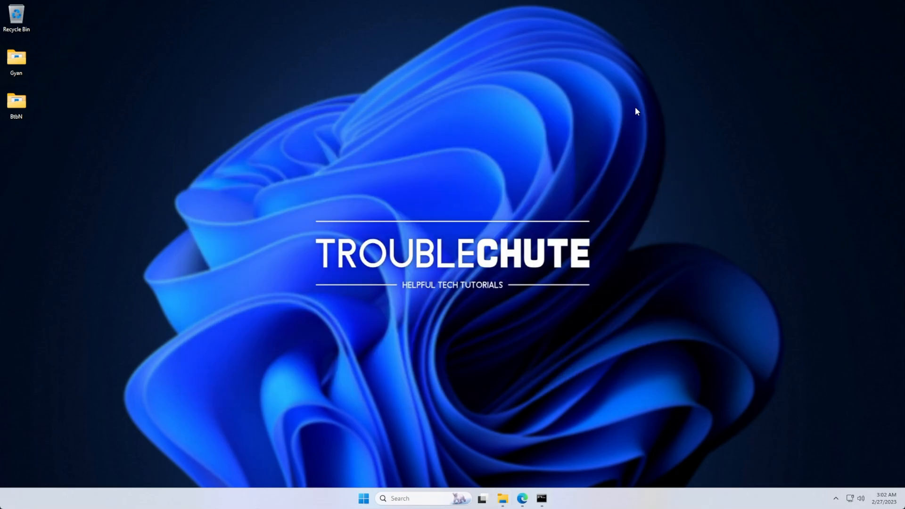
# Add C:\Users\WDAGUtilityAccount\Desktop\BtbN to the user Path and OK all dialogs.
pyautogui.write('path')
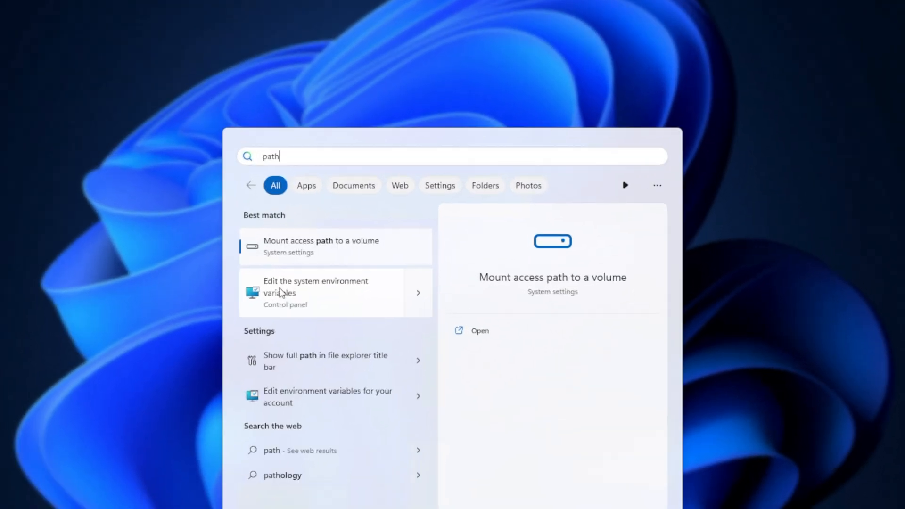
pyautogui.click(316, 292)
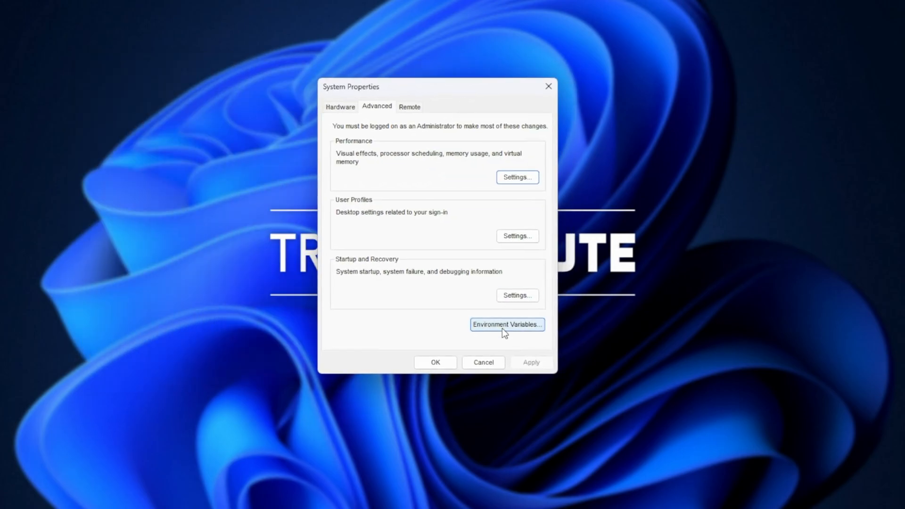
pyautogui.click(507, 324)
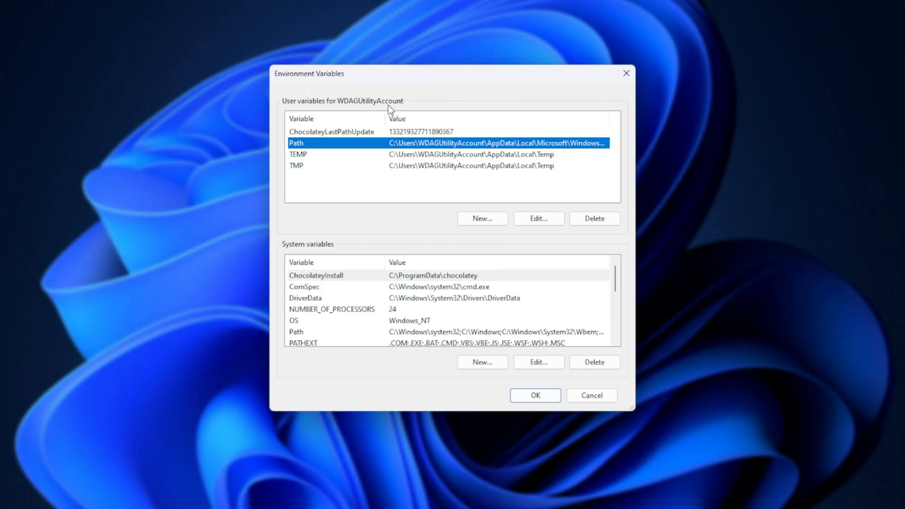
pyautogui.moveTo(320, 340)
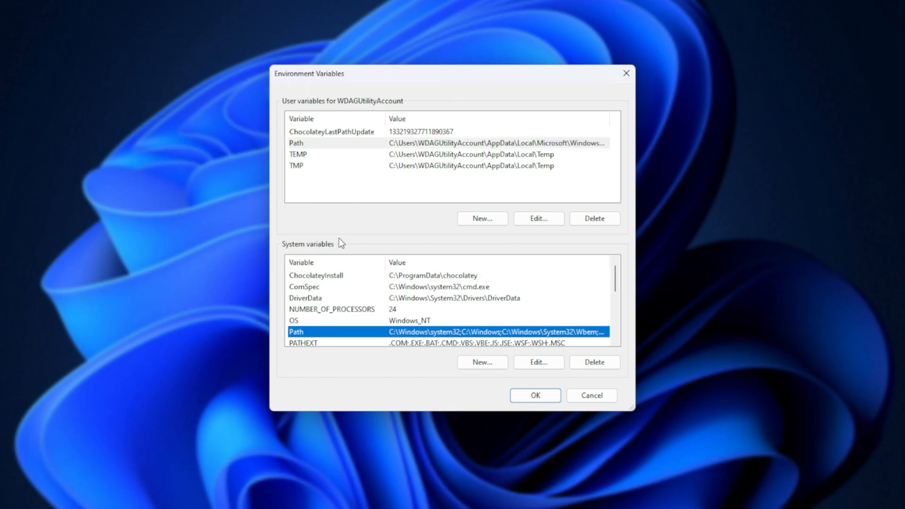
pyautogui.moveTo(316, 242)
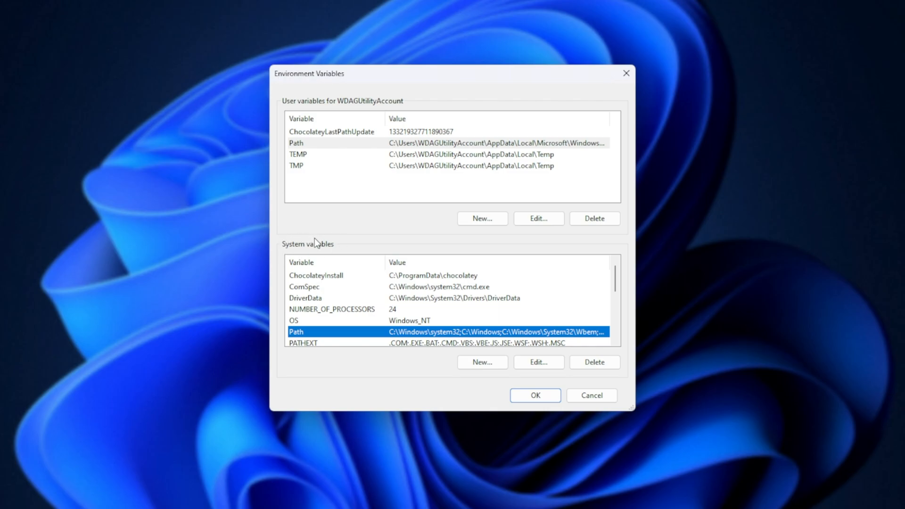
pyautogui.click(318, 142)
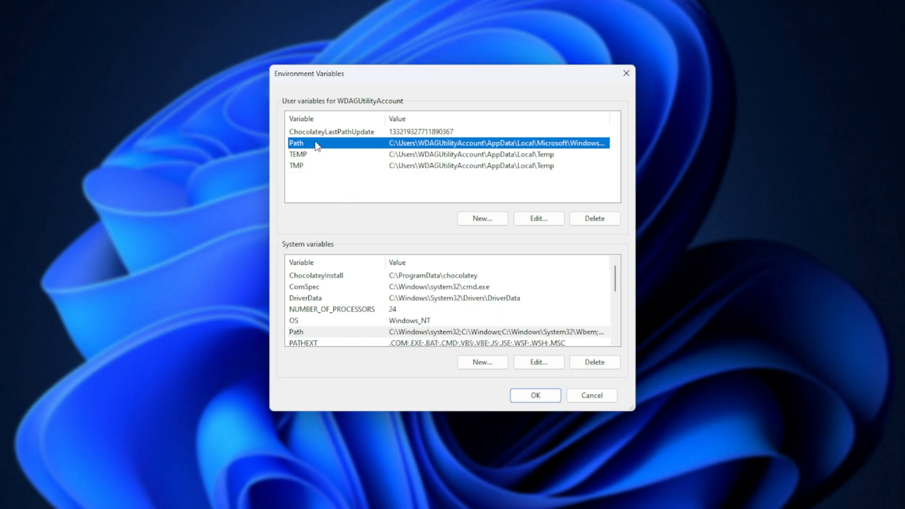
pyautogui.click(538, 218)
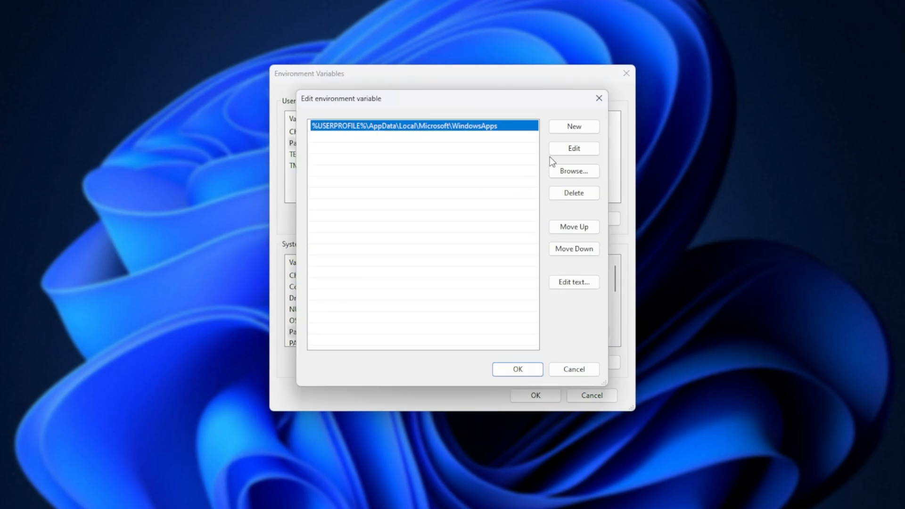
pyautogui.write('C:\\Users\\WDAGUtilityAccount\\Desktop\\BtbN')
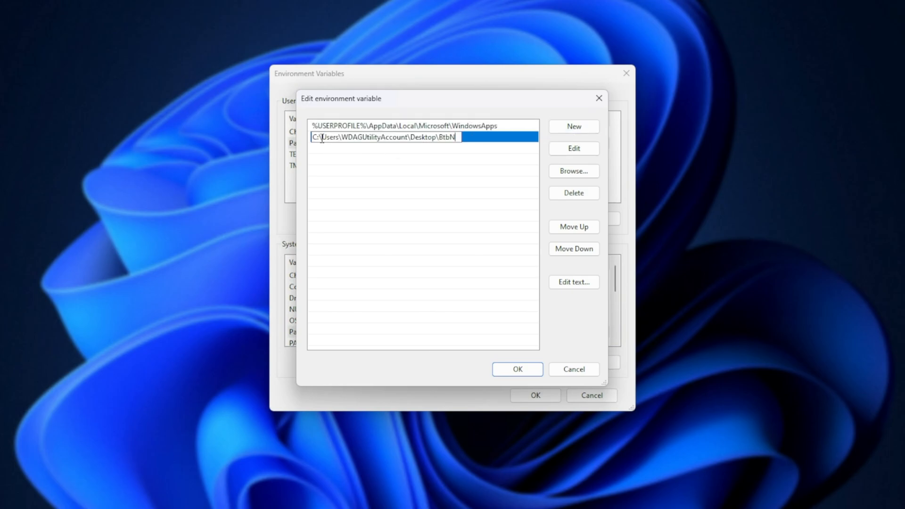
pyautogui.click(517, 369)
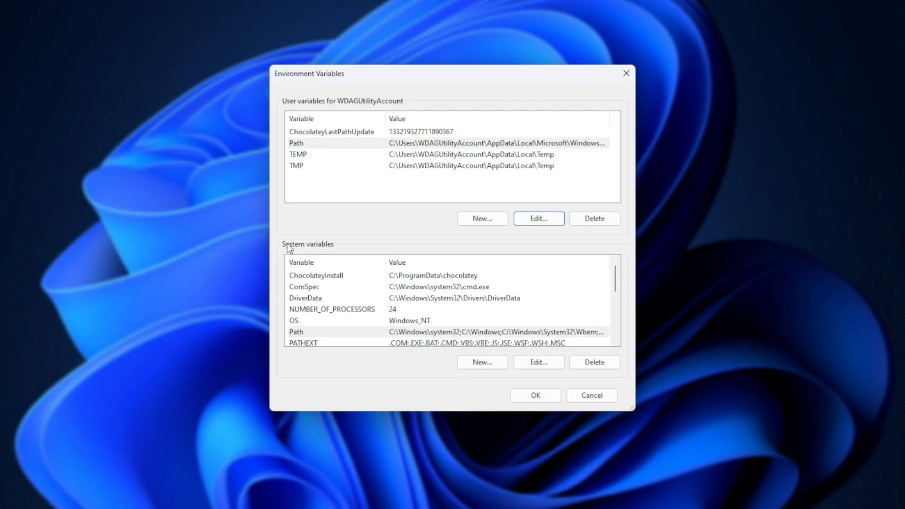
pyautogui.moveTo(357, 317)
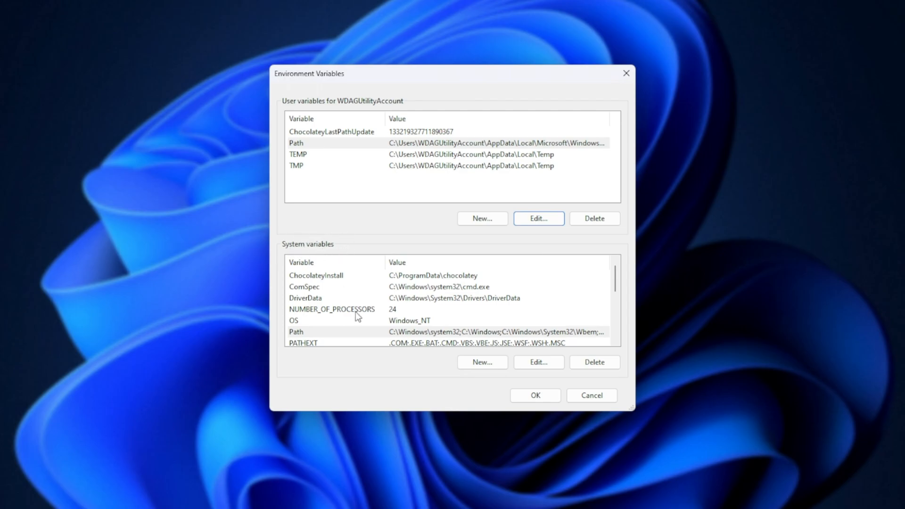
pyautogui.click(358, 331)
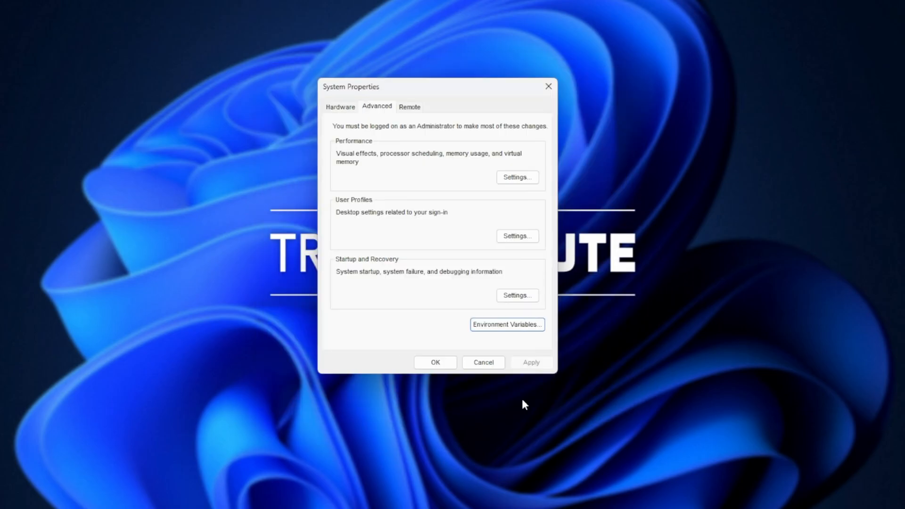
pyautogui.click(483, 362)
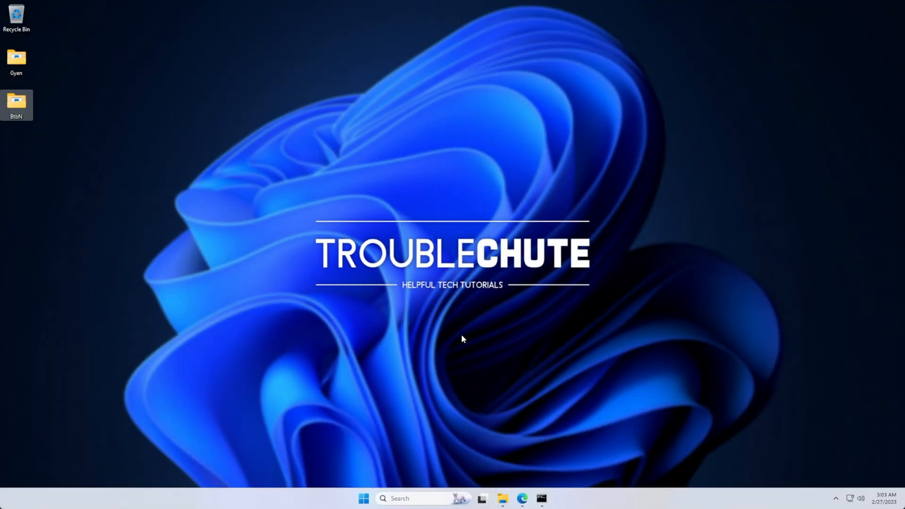
# Run ffmpeg in a new Command Prompt, see build N-109920 details, then close it.
pyautogui.click(541, 498)
pyautogui.write('ffmpeg')
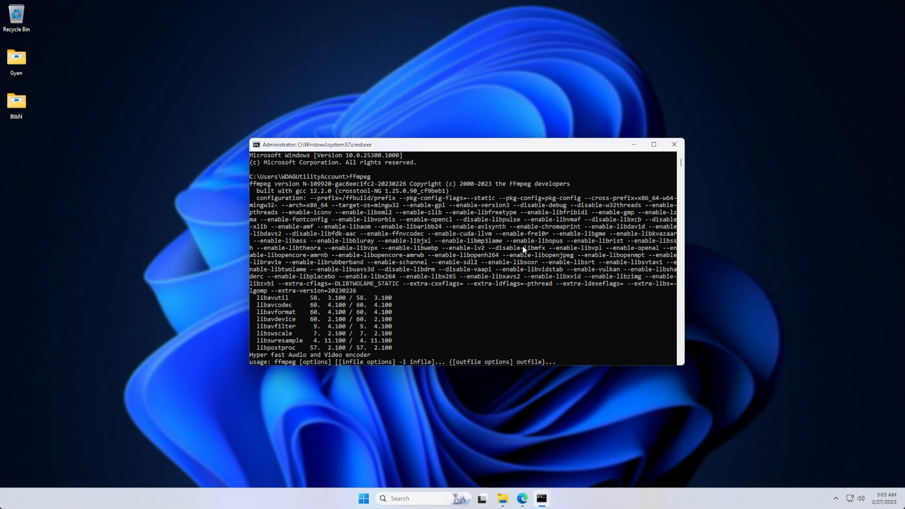
pyautogui.click(16, 105)
pyautogui.write('1')
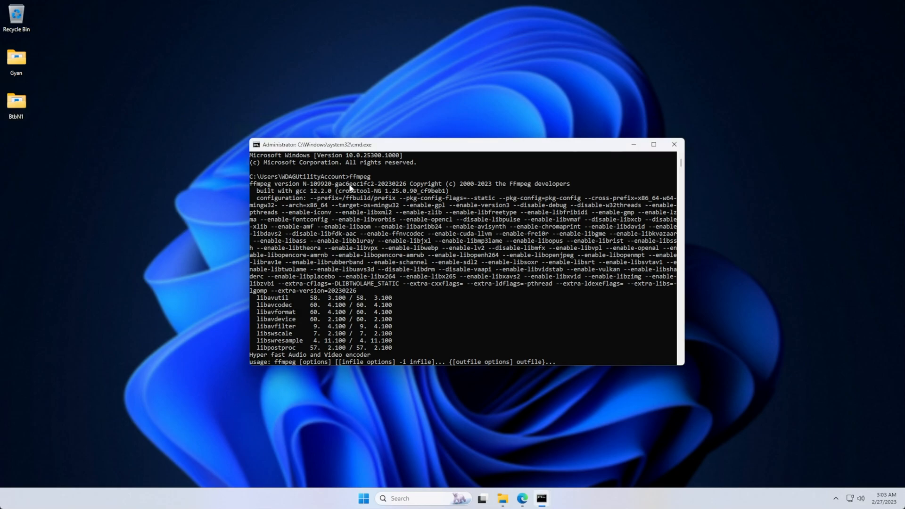
pyautogui.write('ffmpeg')
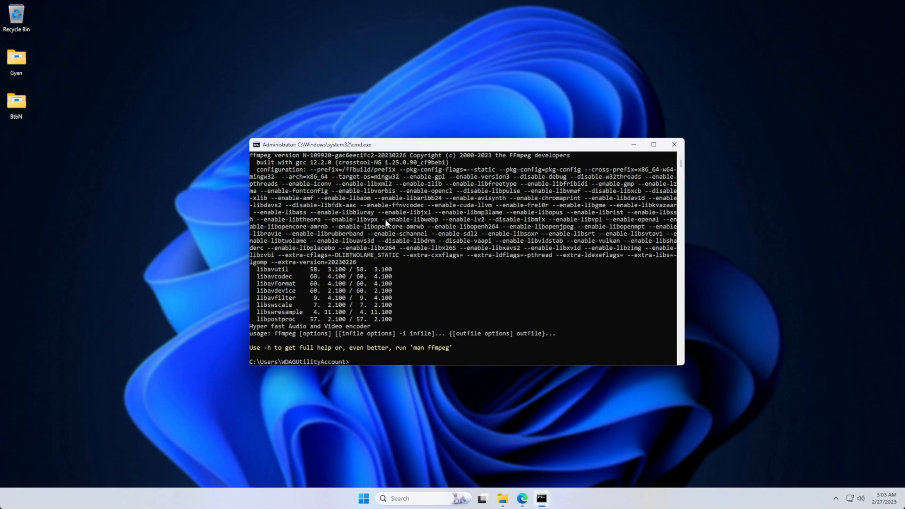
pyautogui.moveTo(674, 144)
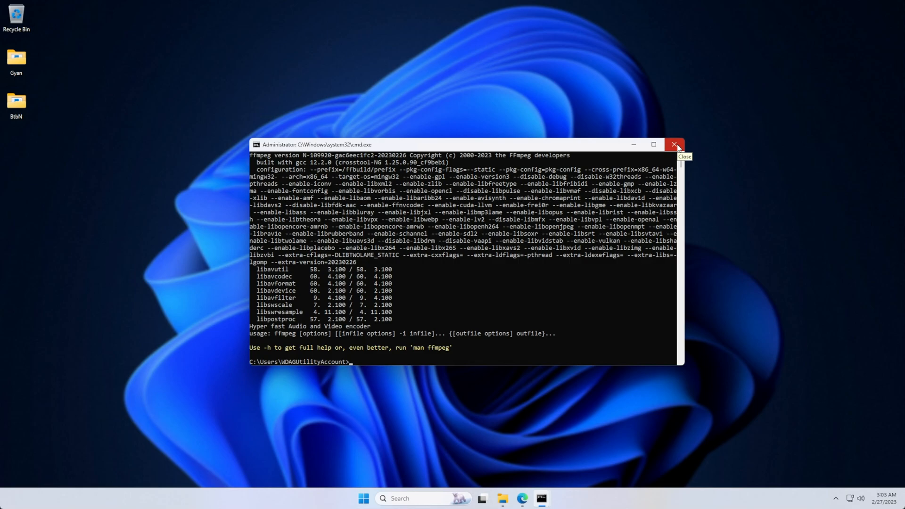
pyautogui.click(674, 145)
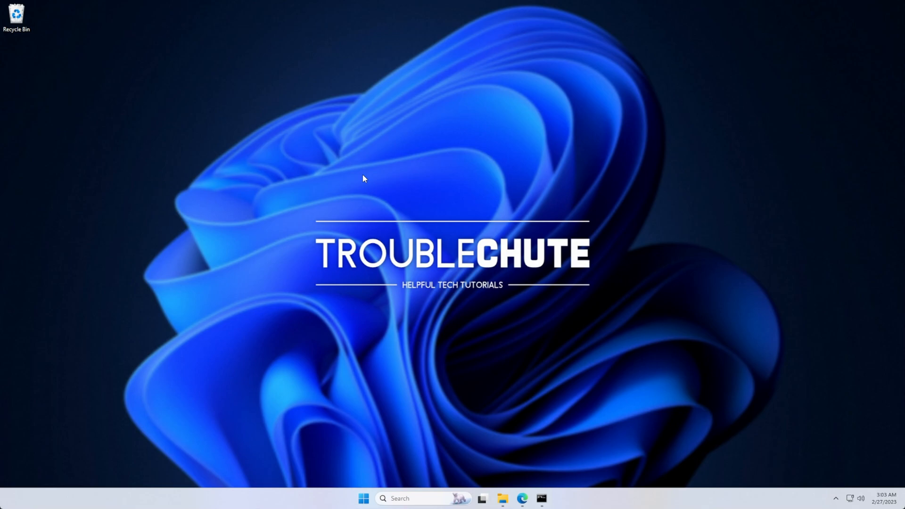
pyautogui.moveTo(466, 202)
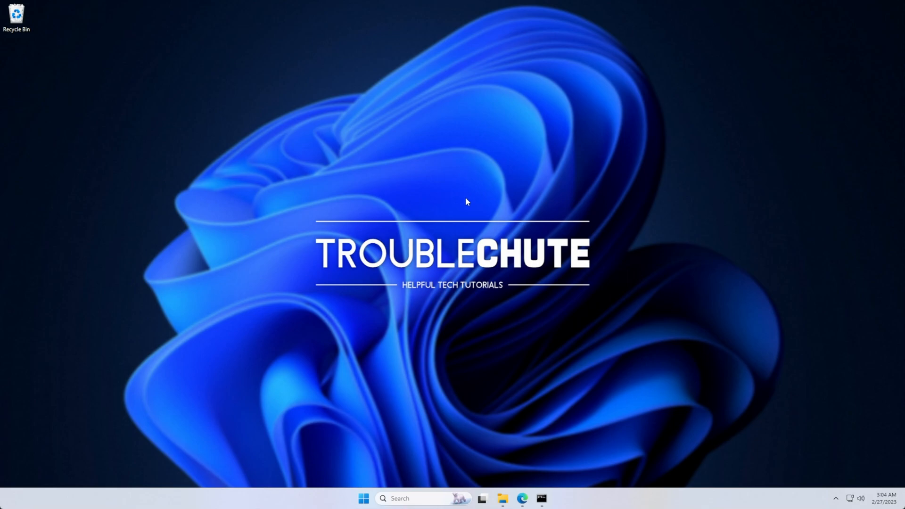